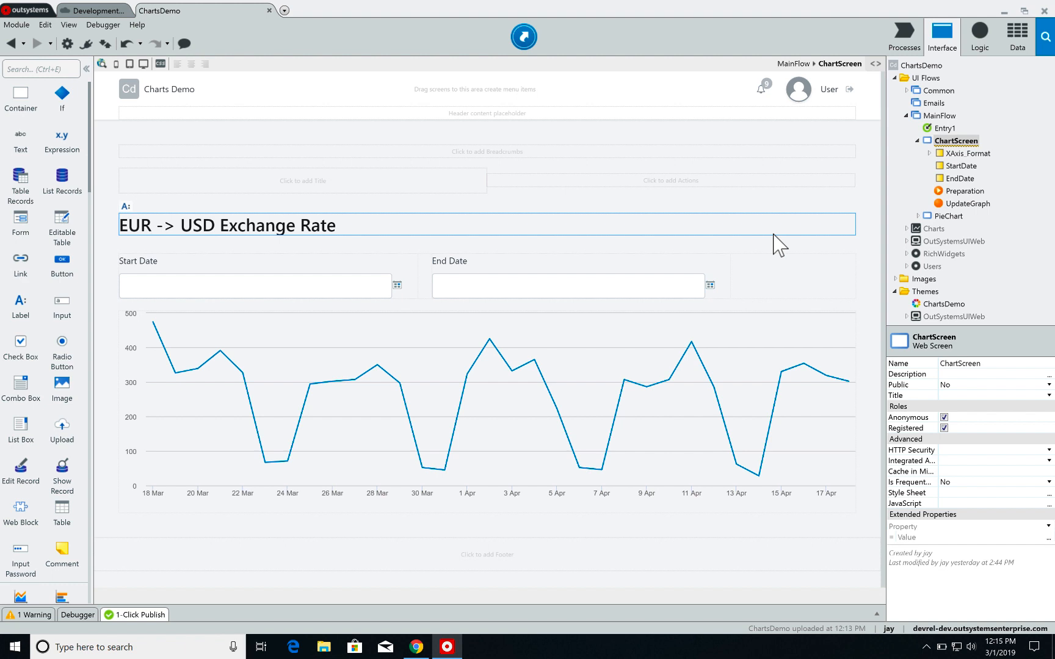
mouse_move(814, 242)
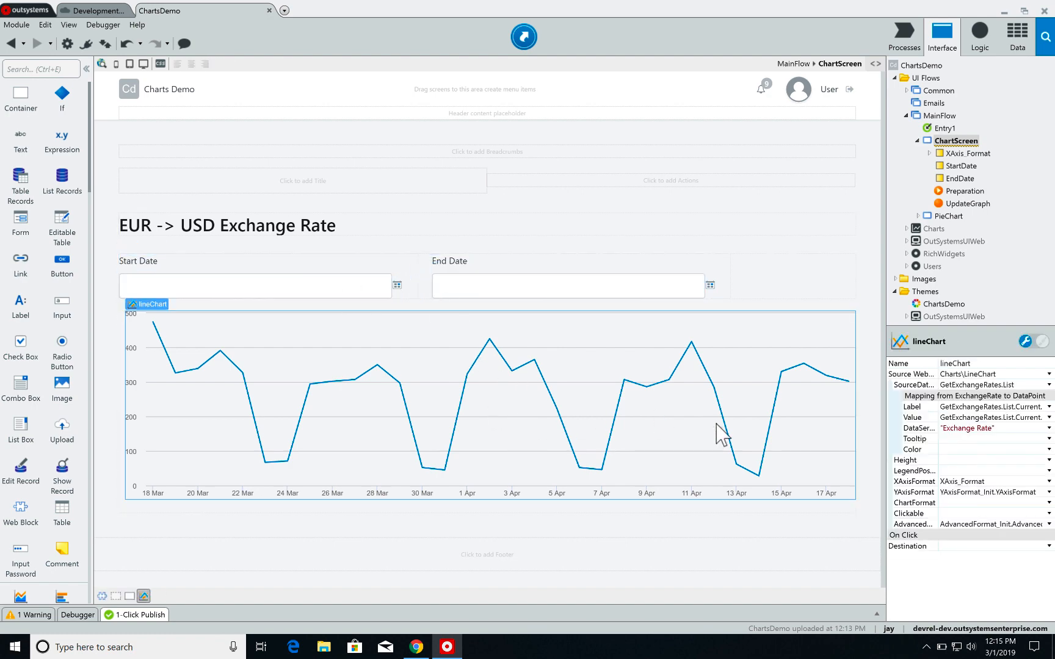
Preview the ChartScreen in the browser, showing the 2018 EUR→USD rate chart
left_click(958, 178)
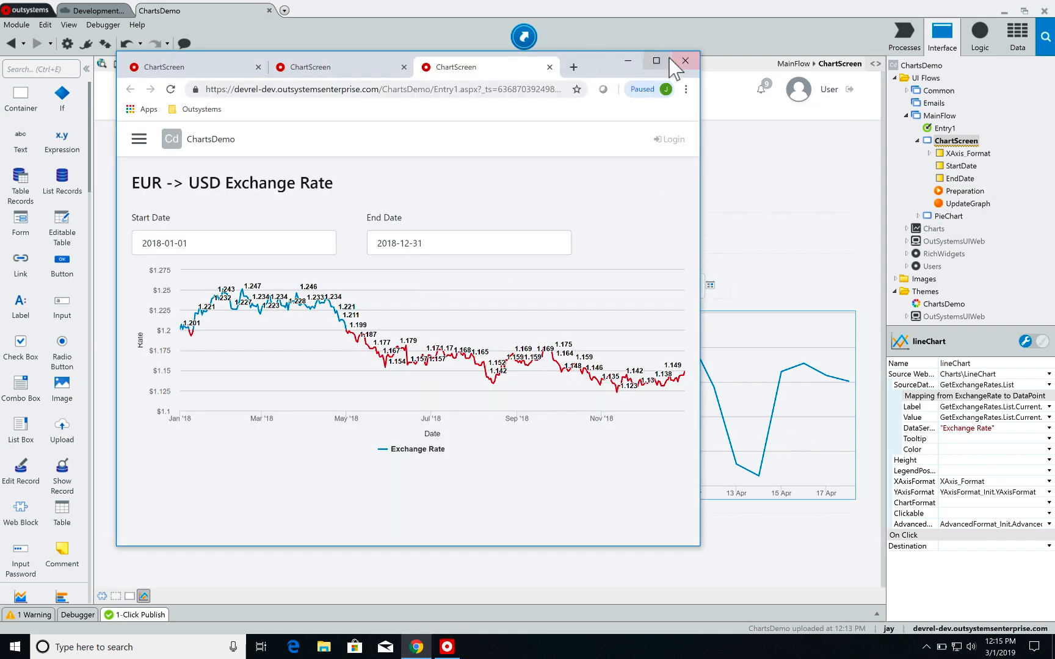
Maximize the Chrome window showing the ChartsDemo exchange-rate chart
left_click(656, 61)
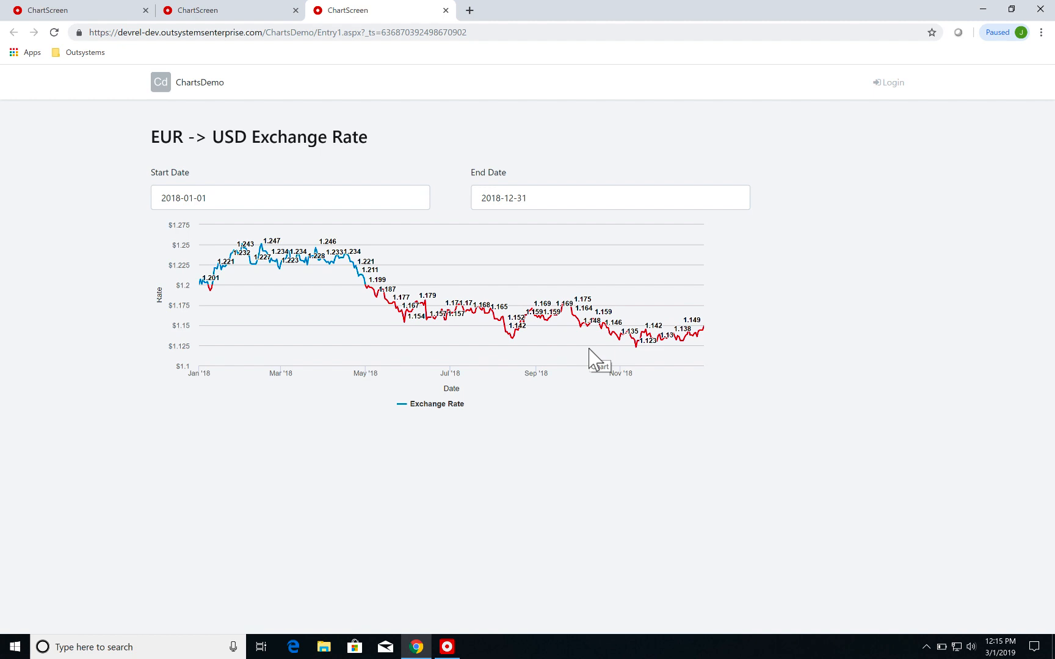
mouse_move(207, 293)
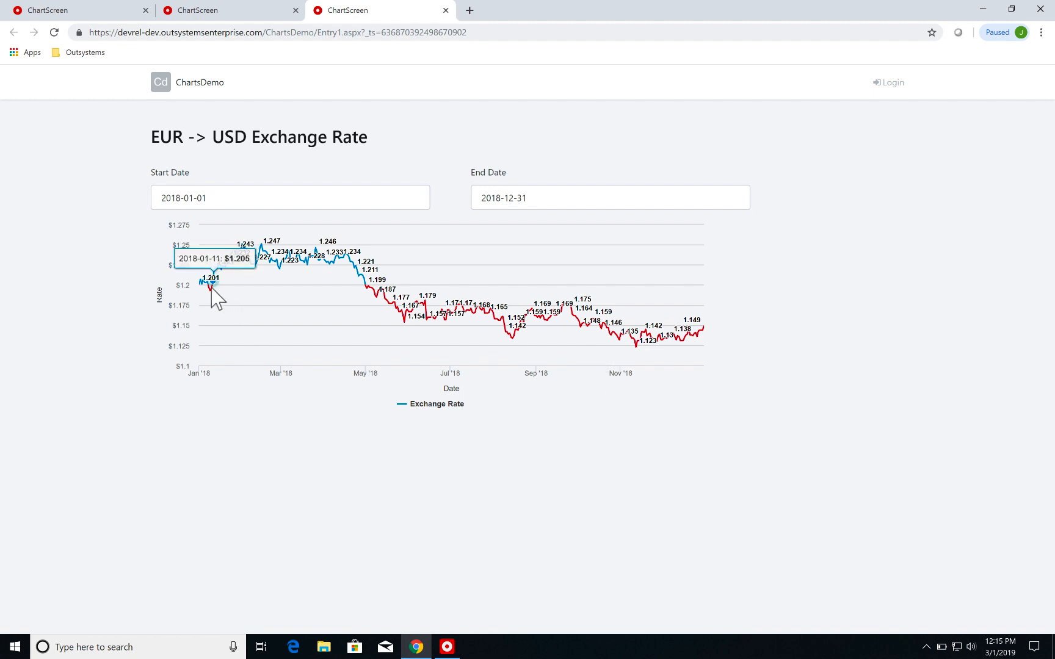
mouse_move(206, 300)
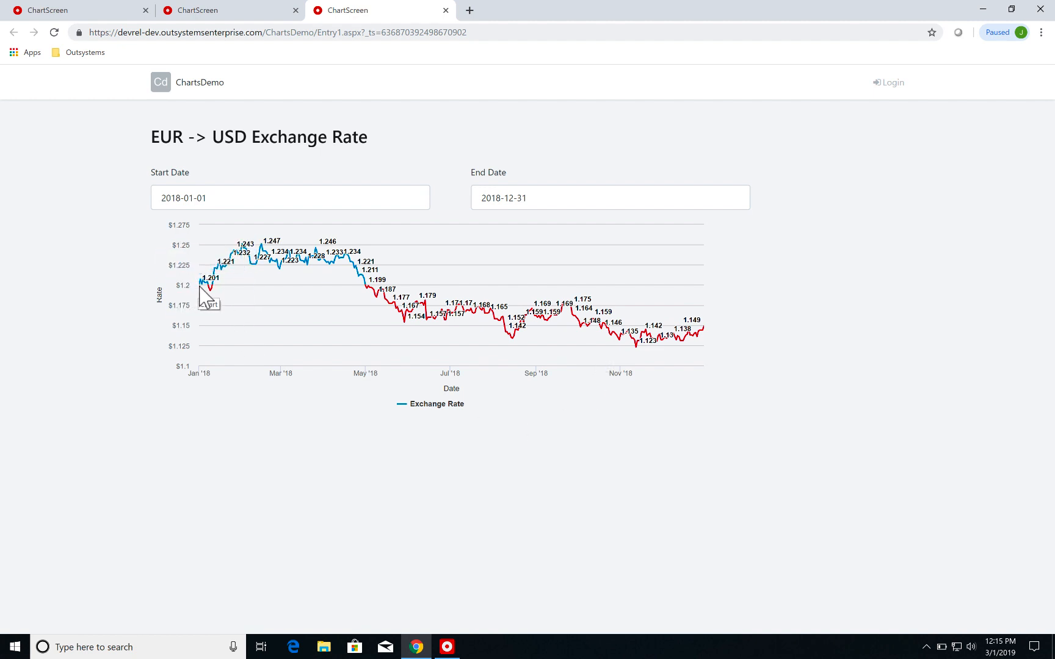
mouse_move(215, 268)
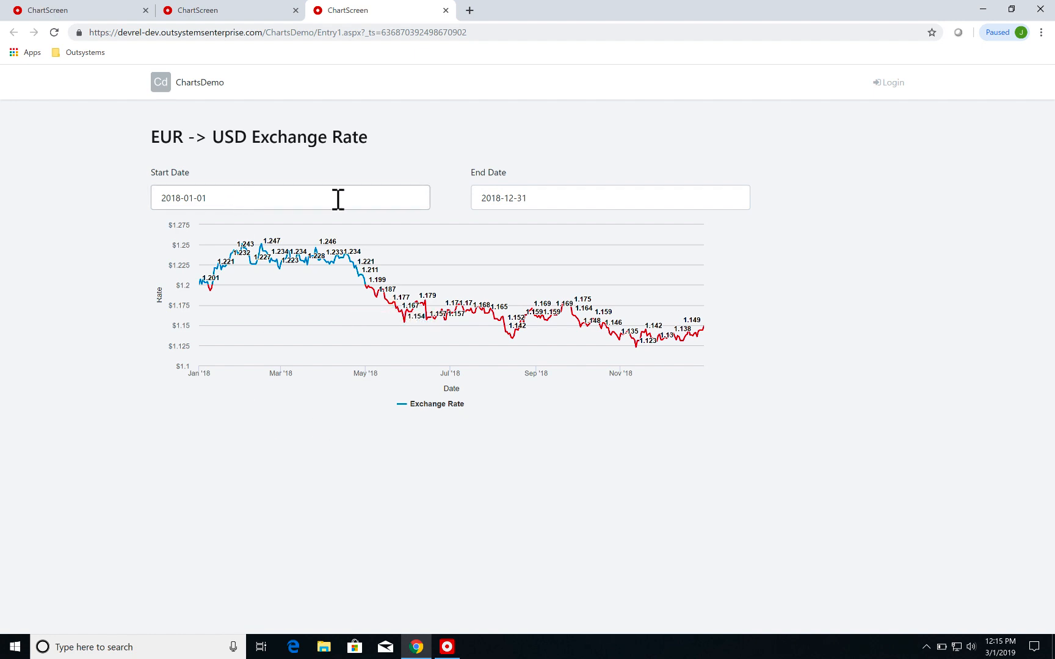
Set the chart's end date to 31 January 2018, then go back to Service Studio
left_click(609, 197)
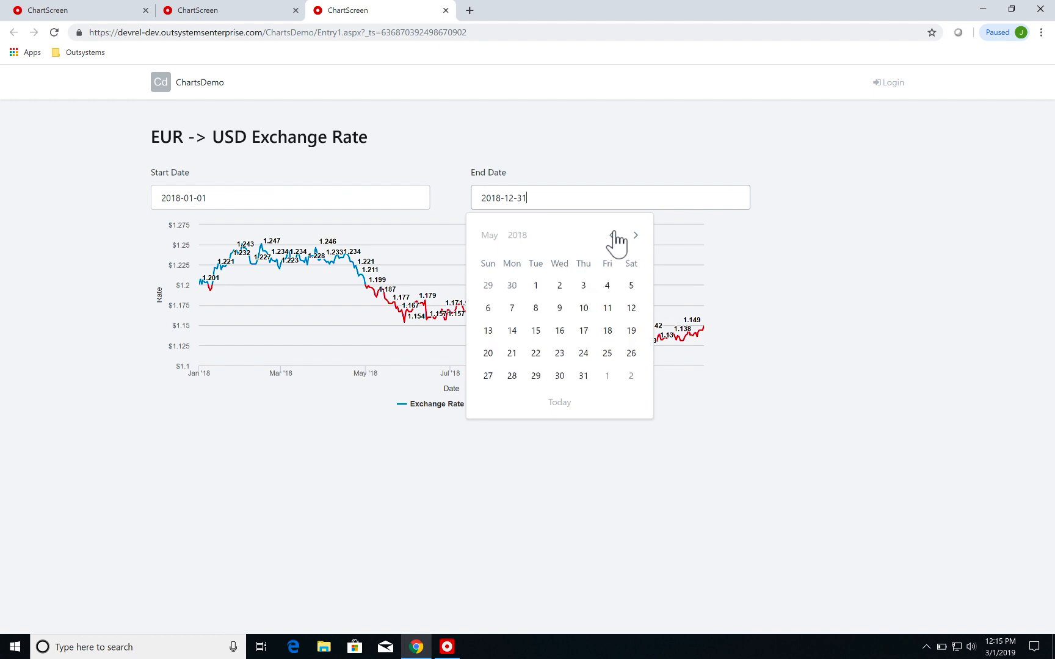
left_click(612, 235)
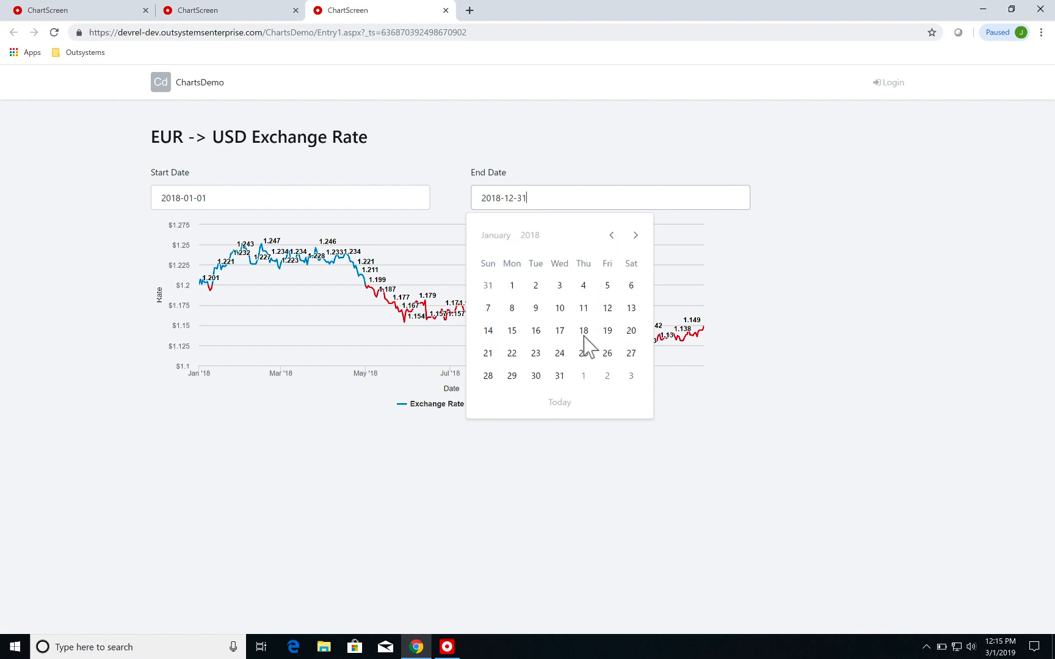
left_click(535, 375)
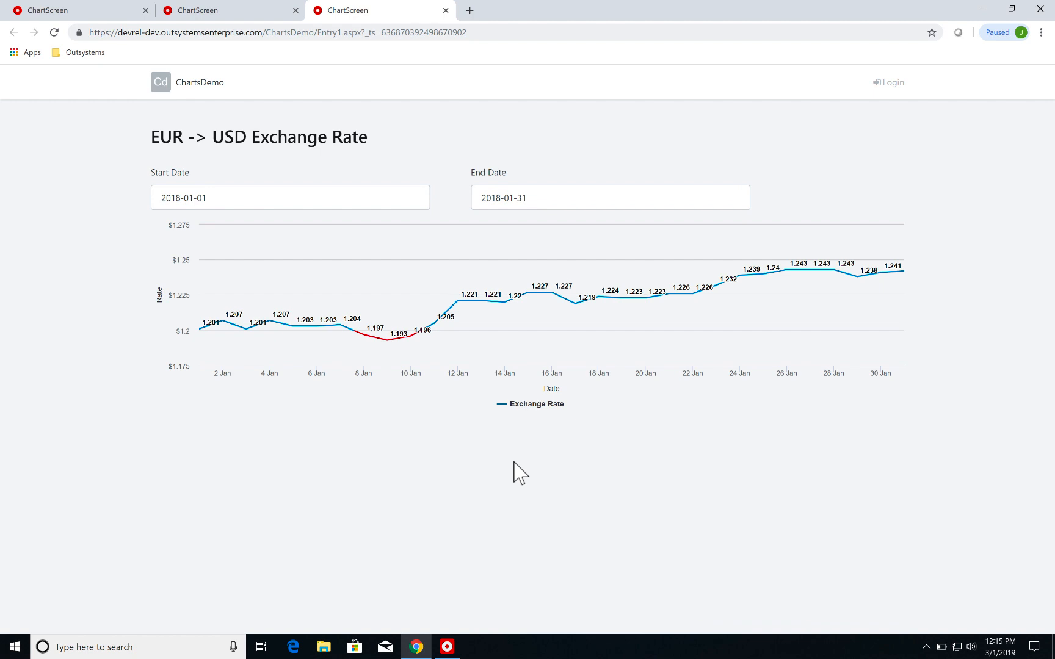
left_click(539, 197)
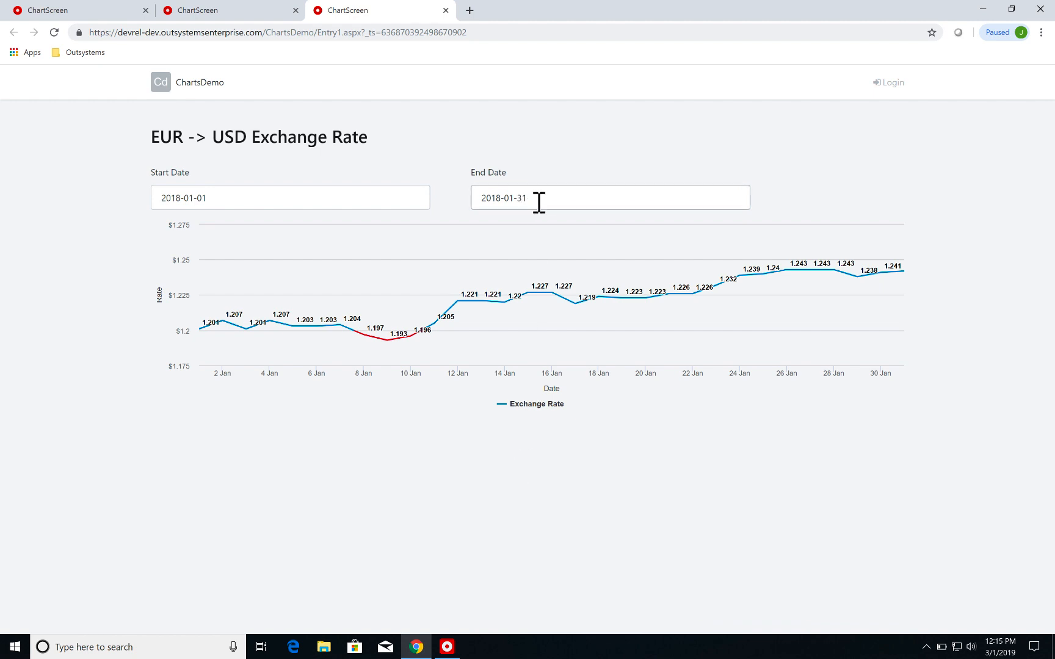
mouse_move(447, 646)
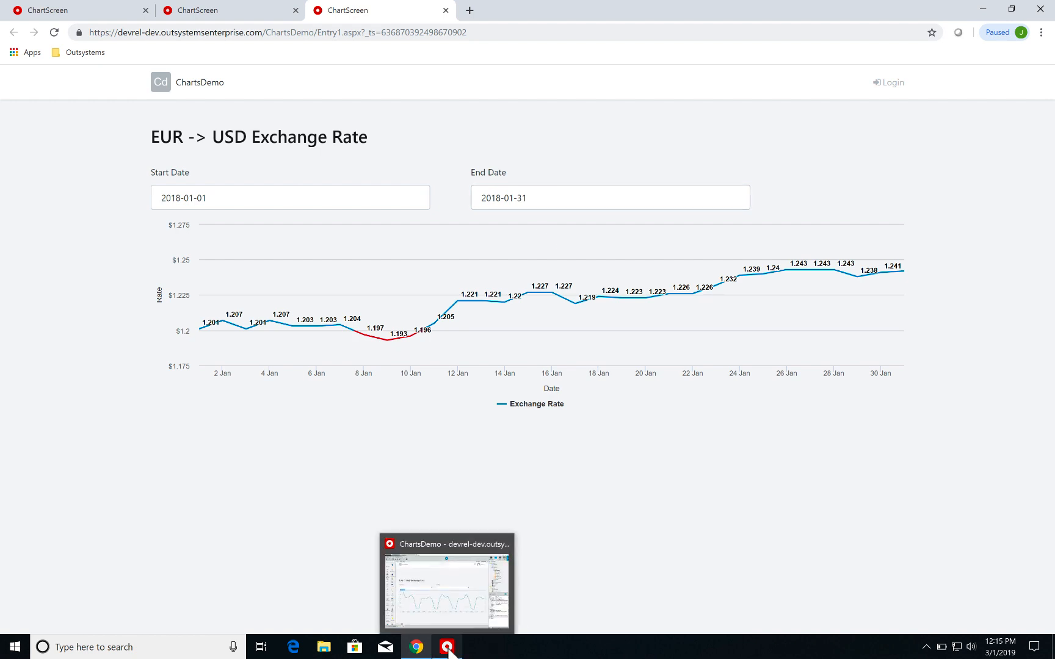
left_click(610, 197)
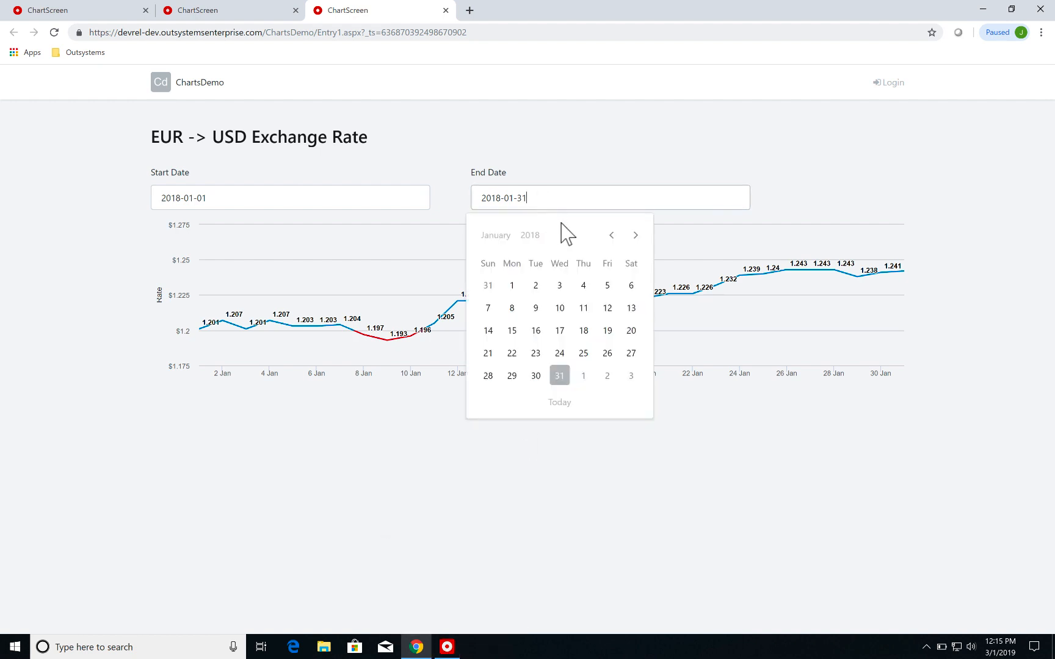
left_click(635, 235)
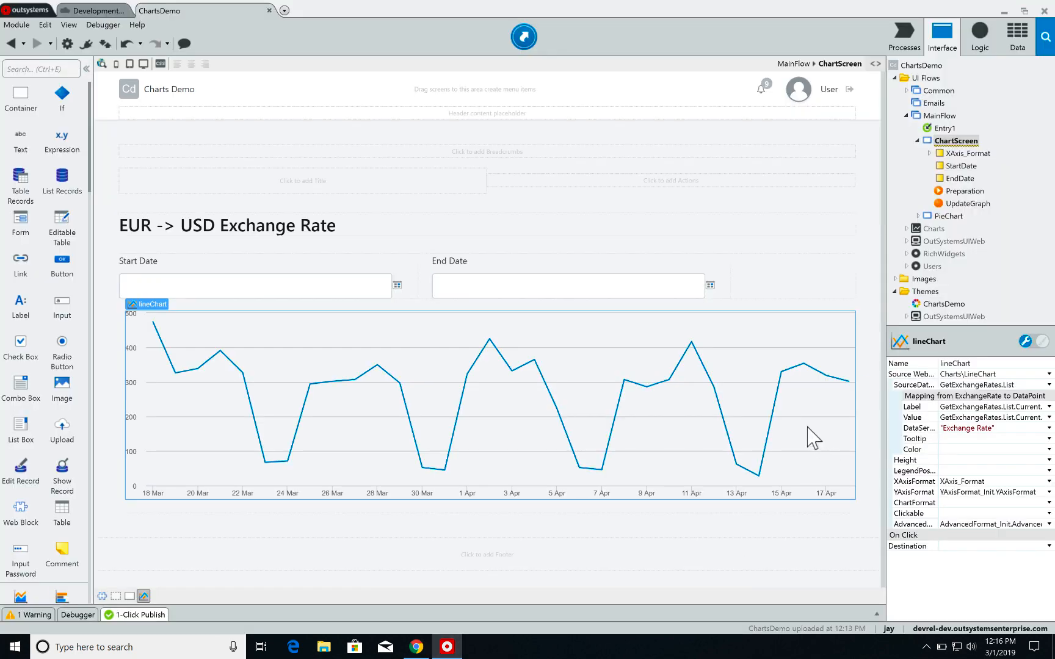
Open ChartScreen Preparation and inspect the 2018 date Assign and GetExchangeRates aggregate
left_click(964, 191)
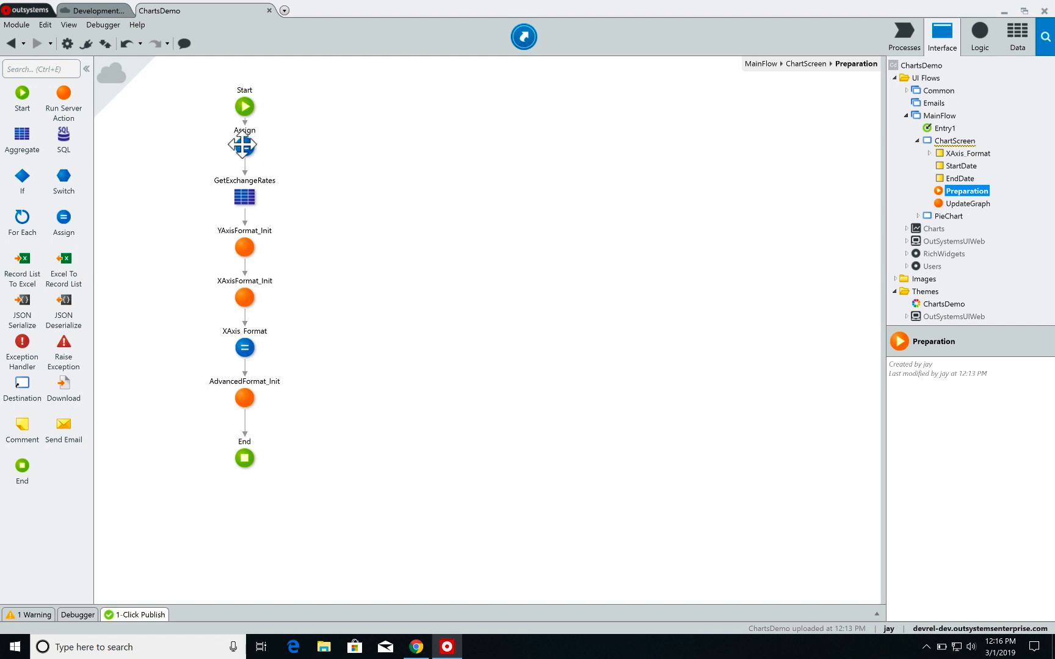
left_click(245, 146)
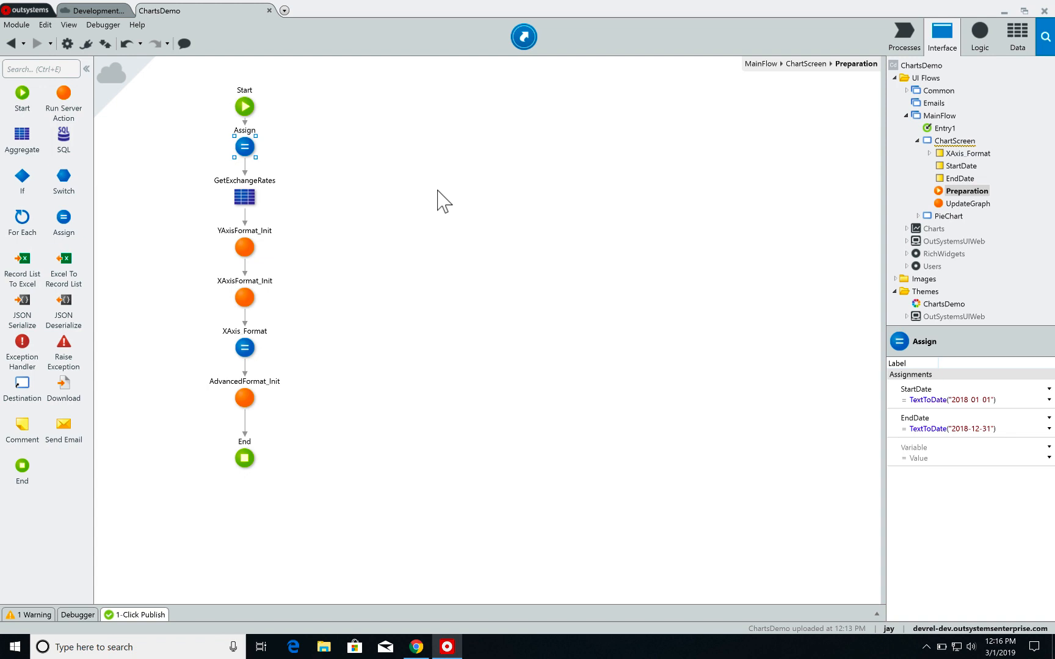
mouse_move(268, 156)
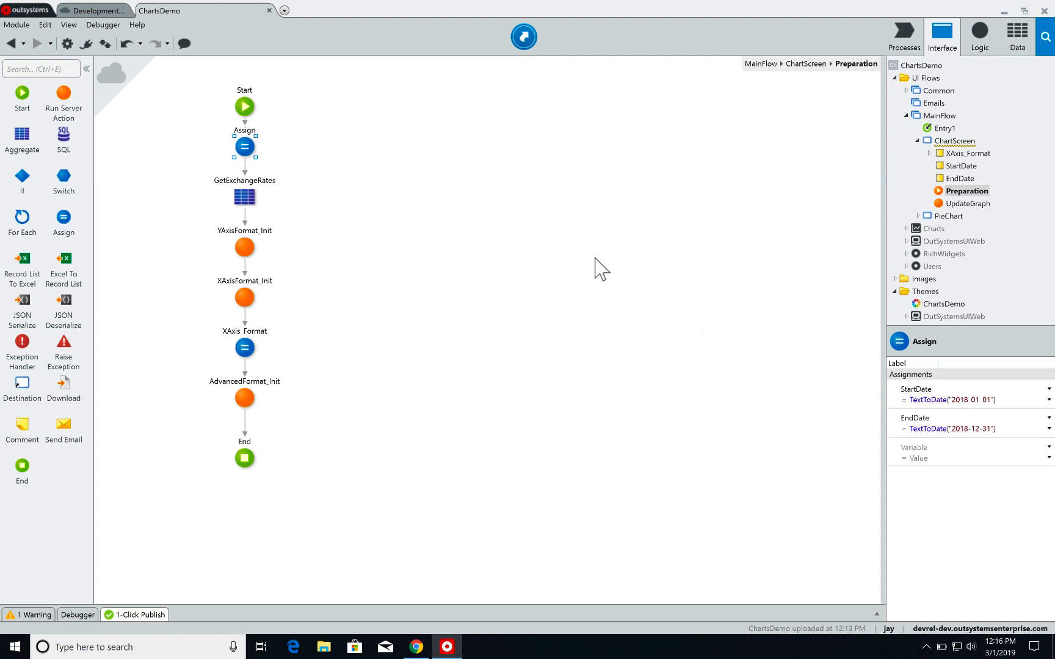
left_click(244, 198)
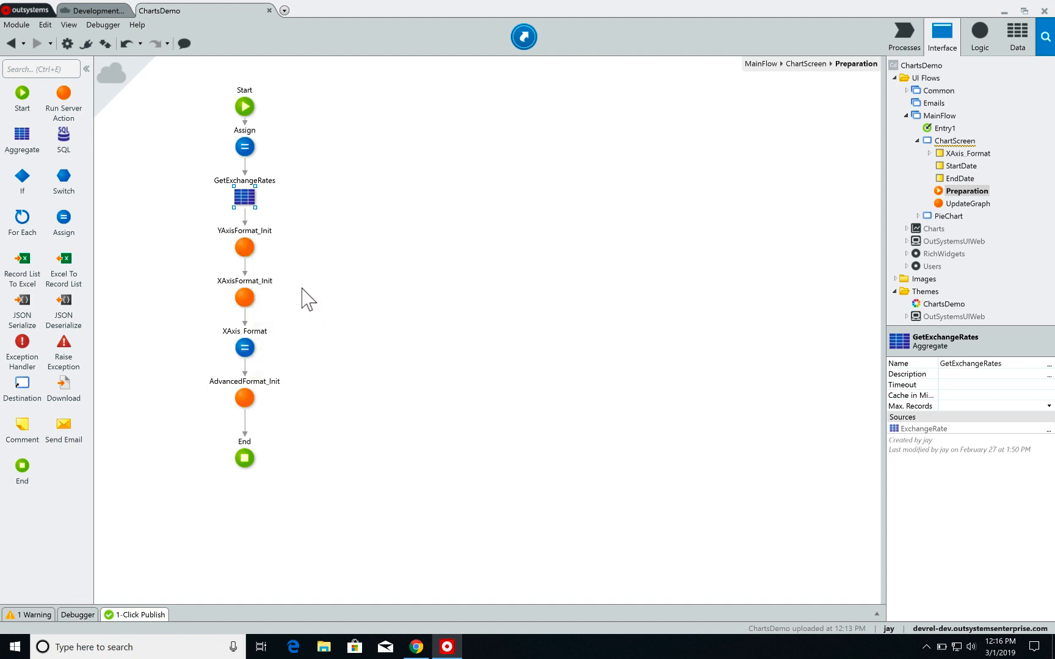
Inspect YAxisFormat_Init: title 'Rate', '$' value prefix, 0.025 grid-line step
left_click(244, 246)
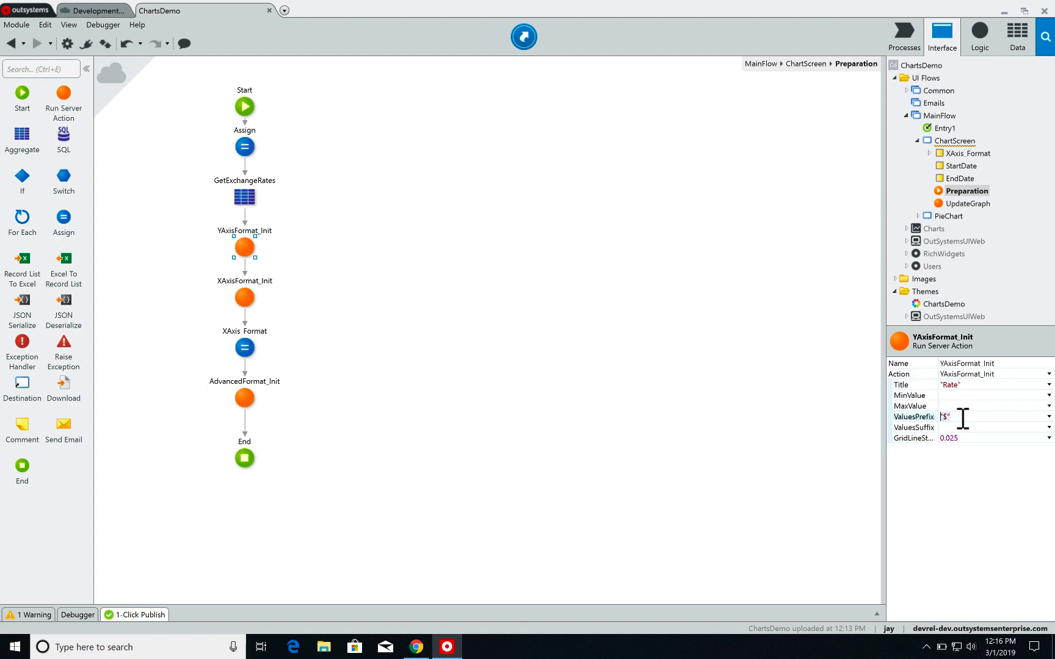
mouse_move(963, 437)
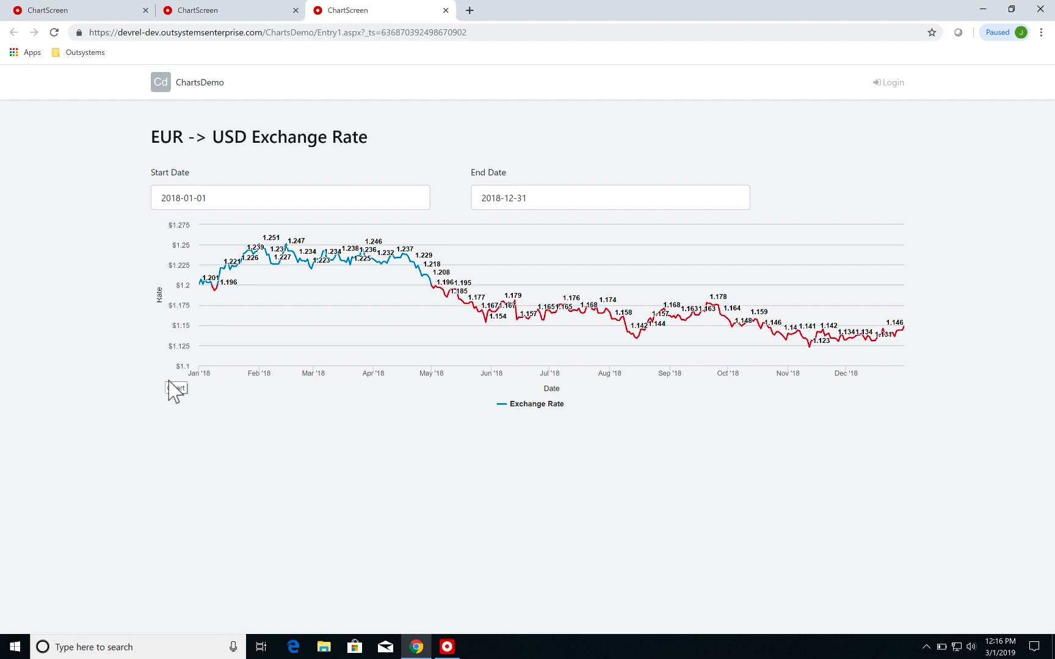
mouse_move(211, 403)
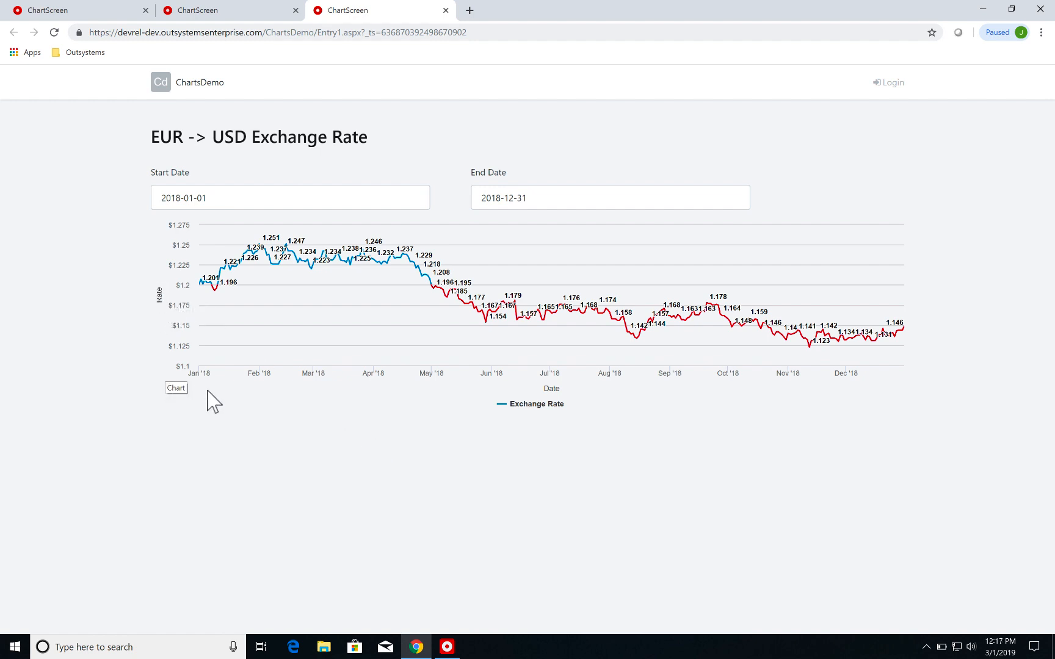
mouse_move(172, 237)
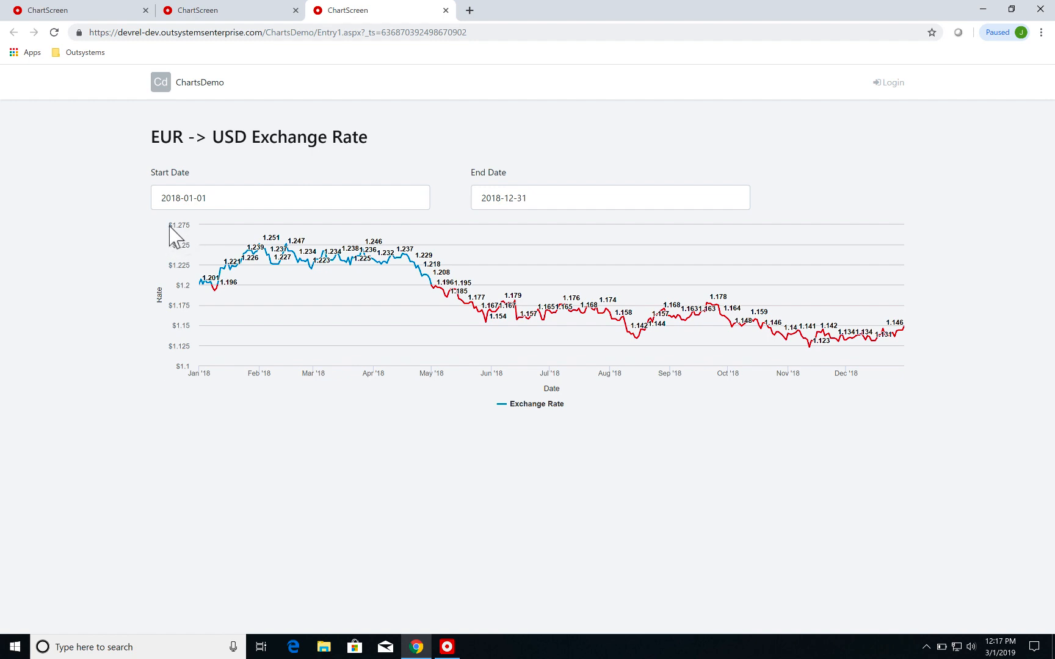
mouse_move(416, 334)
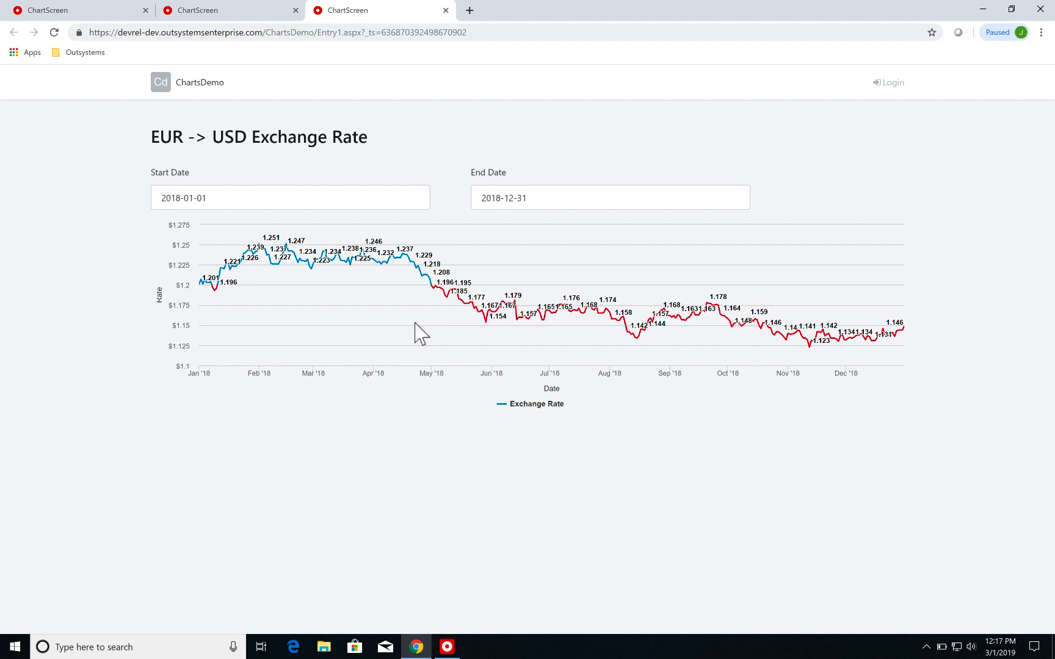
mouse_move(189, 386)
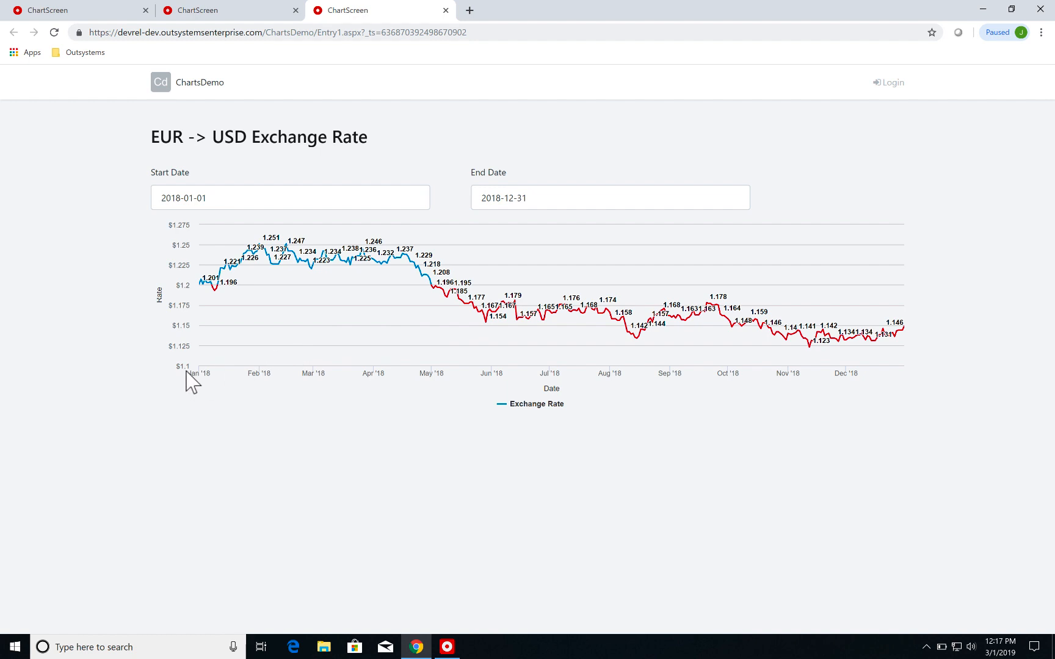
mouse_move(190, 232)
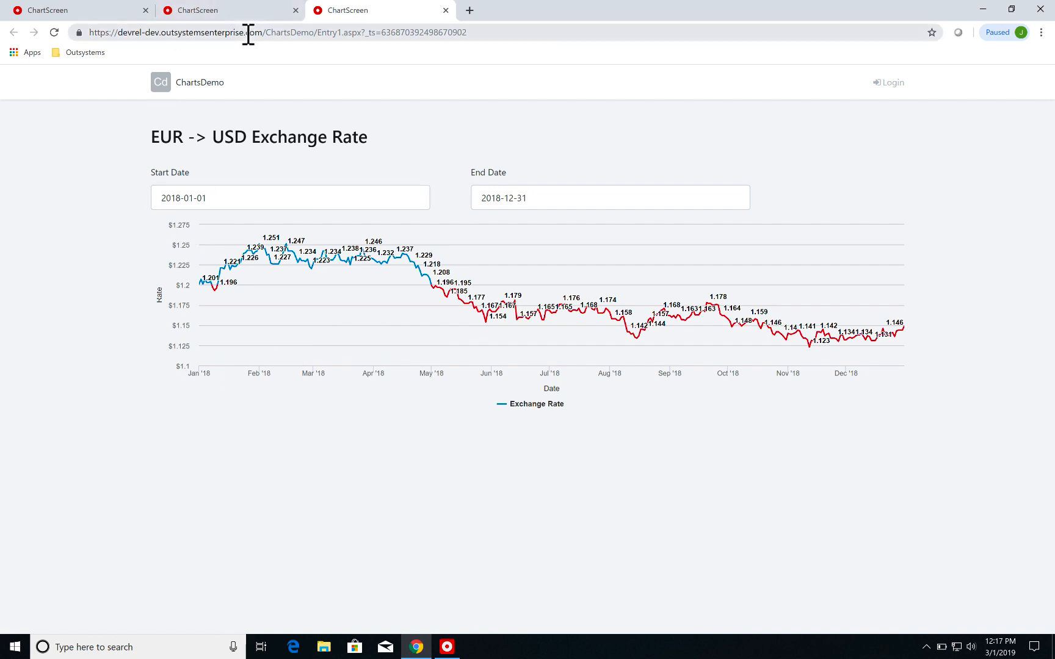
mouse_move(368, 390)
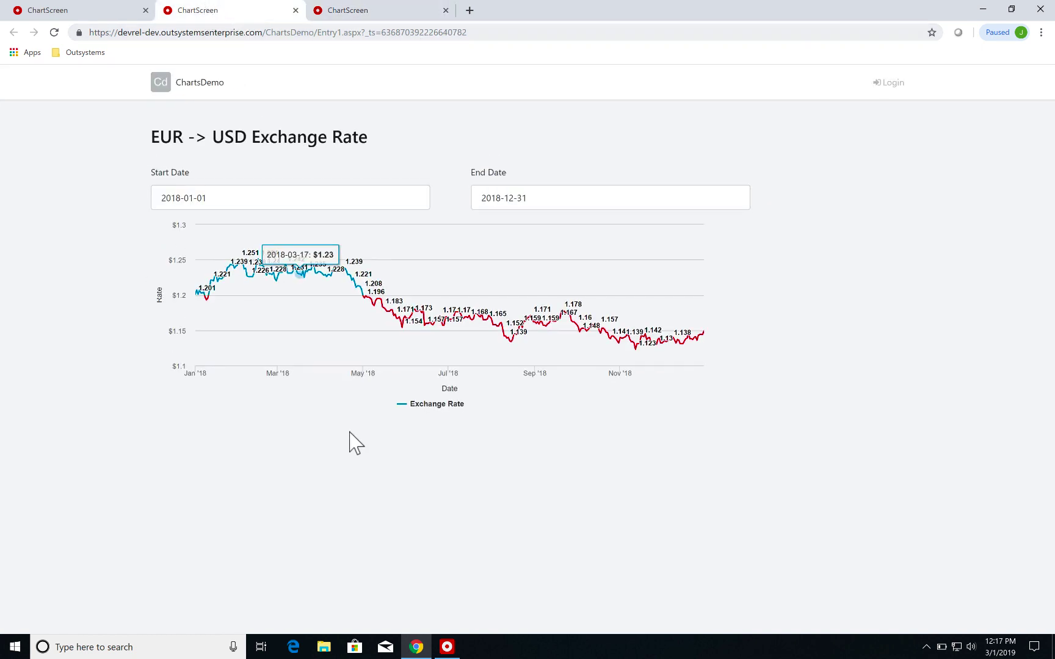
mouse_move(249, 309)
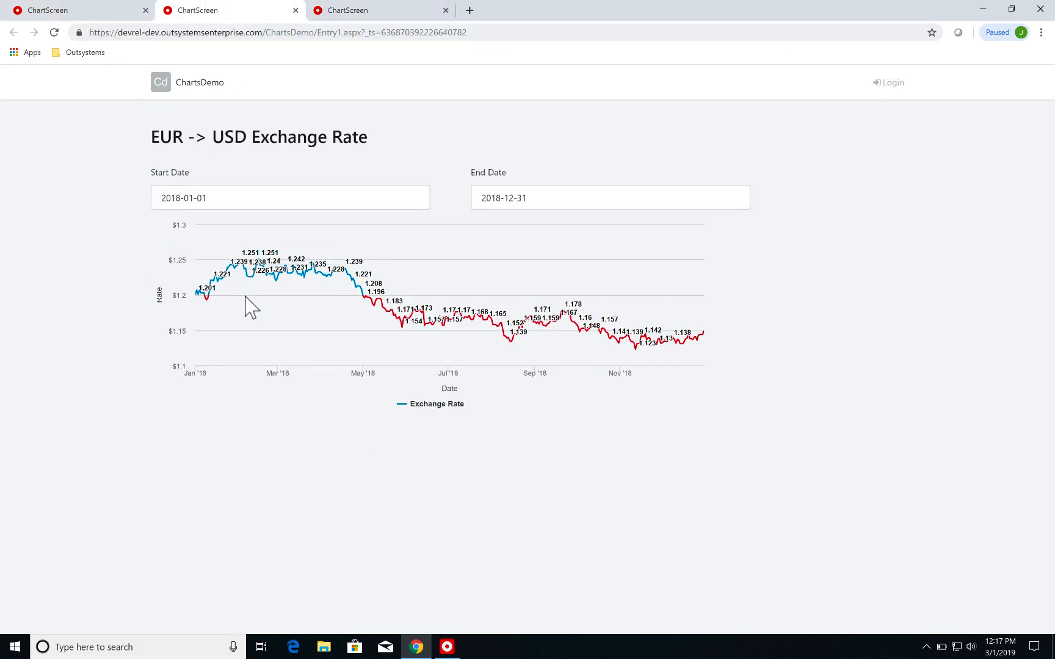
mouse_move(211, 373)
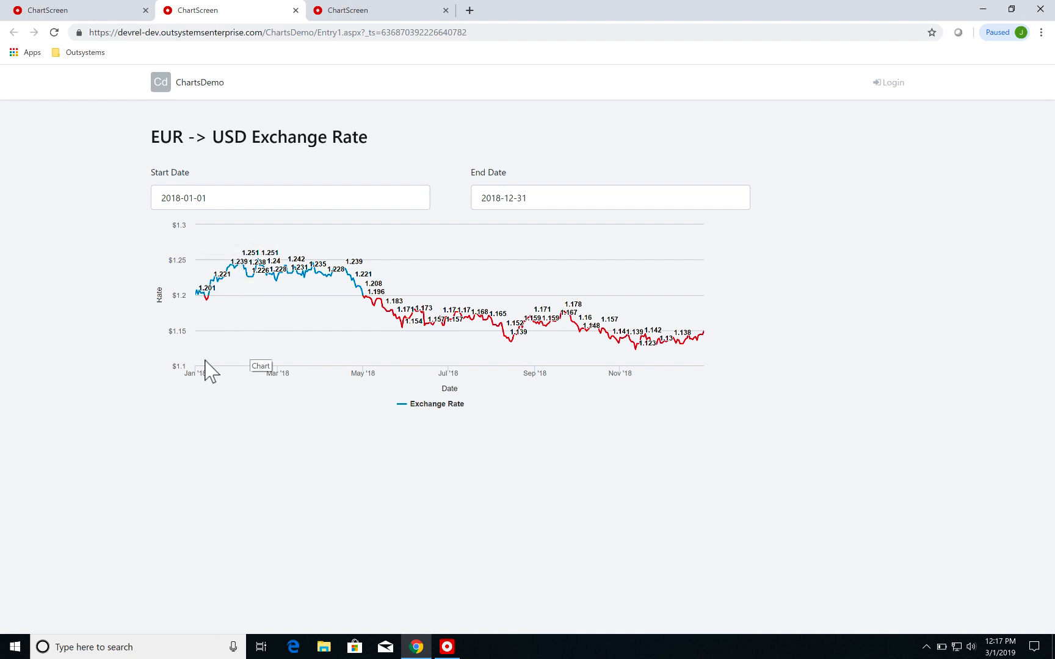
mouse_move(98, 12)
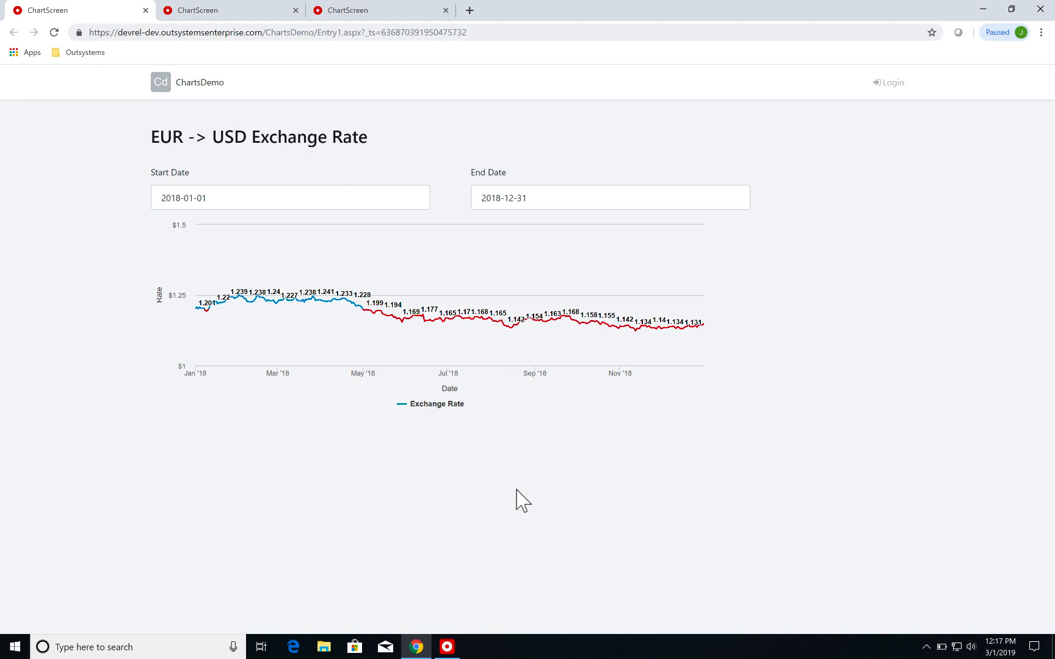
left_click(361, 10)
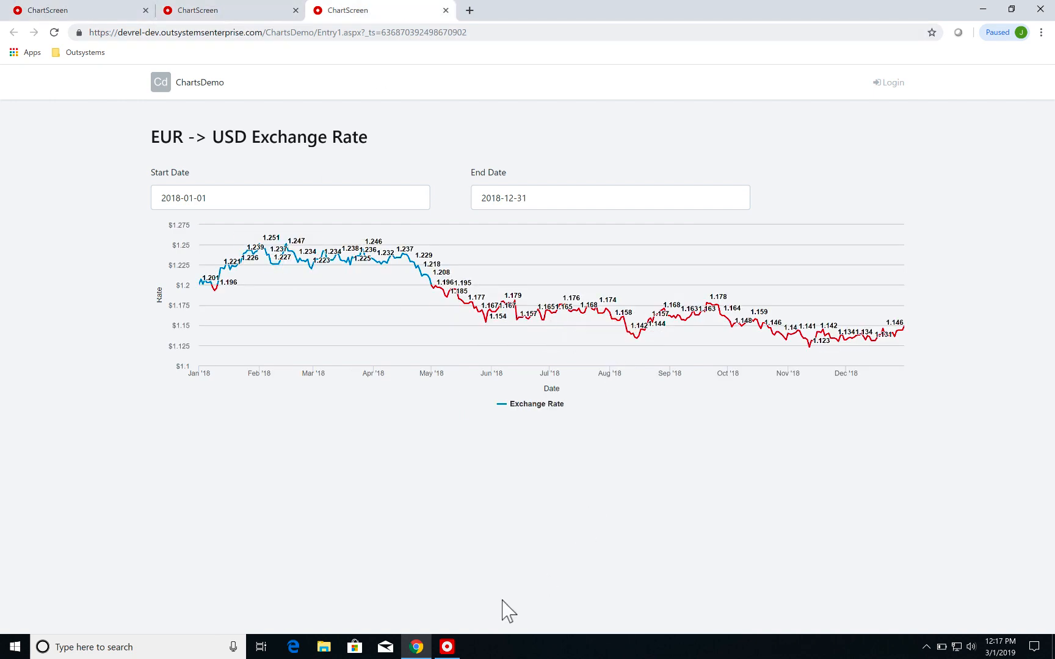
mouse_move(297, 265)
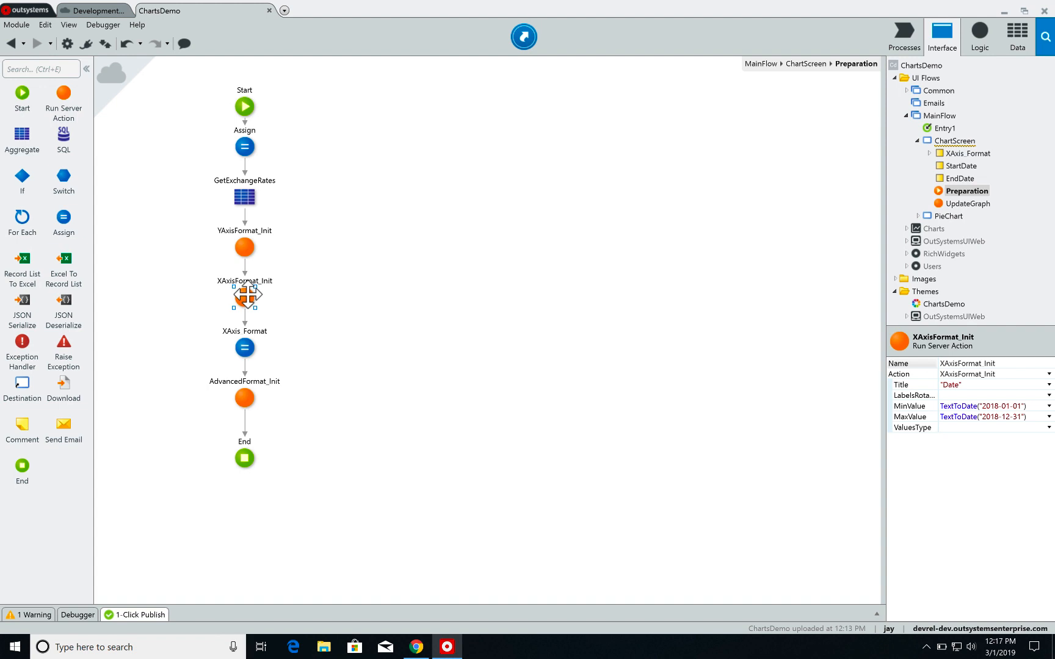
mouse_move(341, 284)
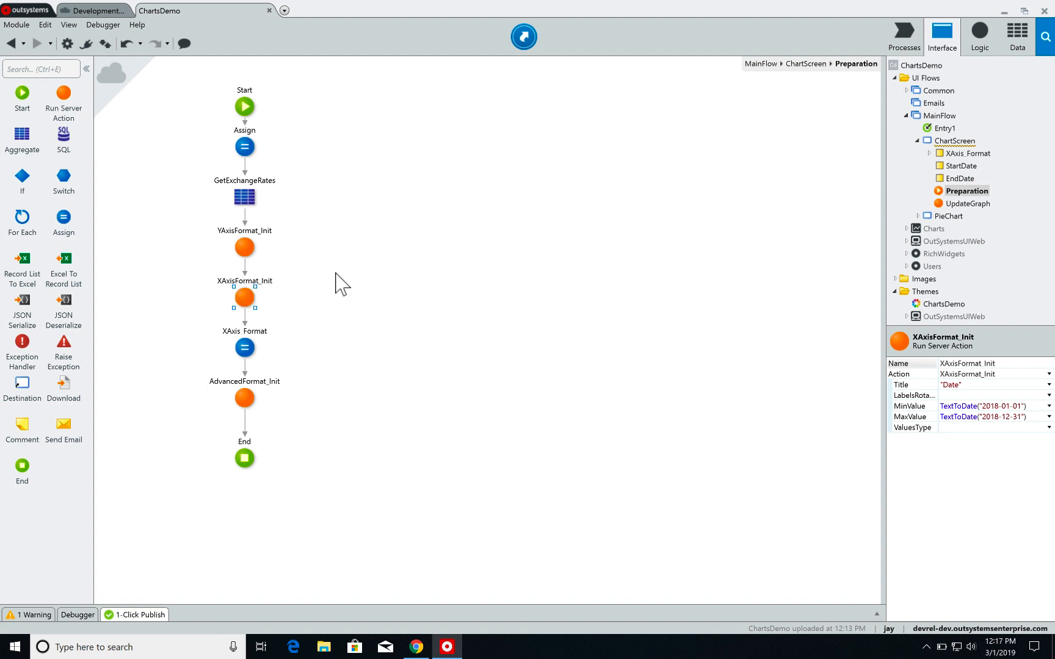
mouse_move(933, 428)
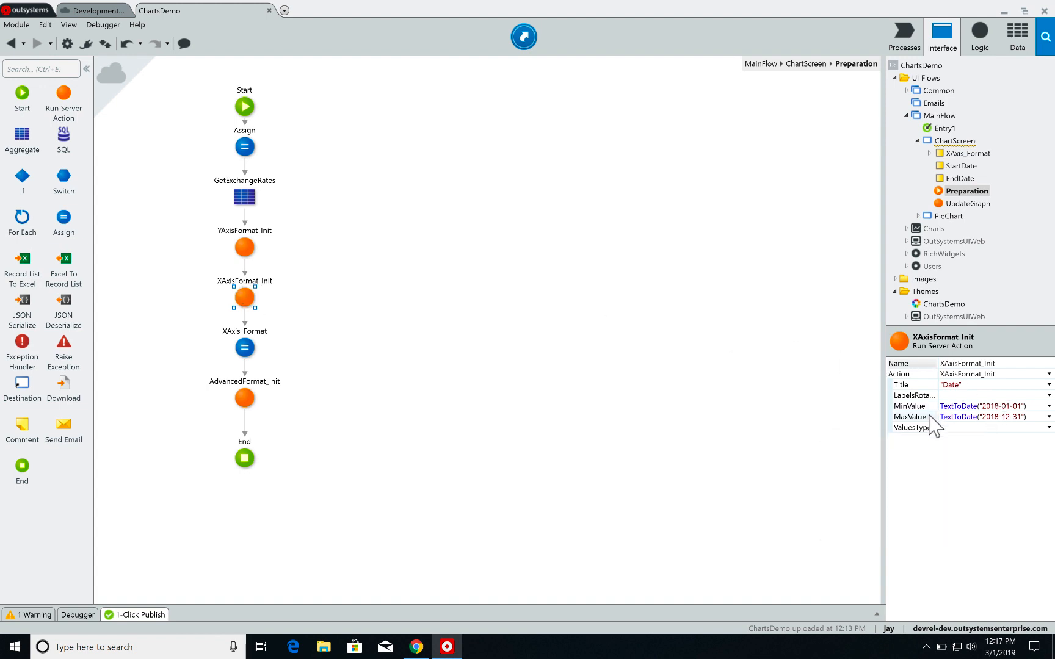
mouse_move(934, 425)
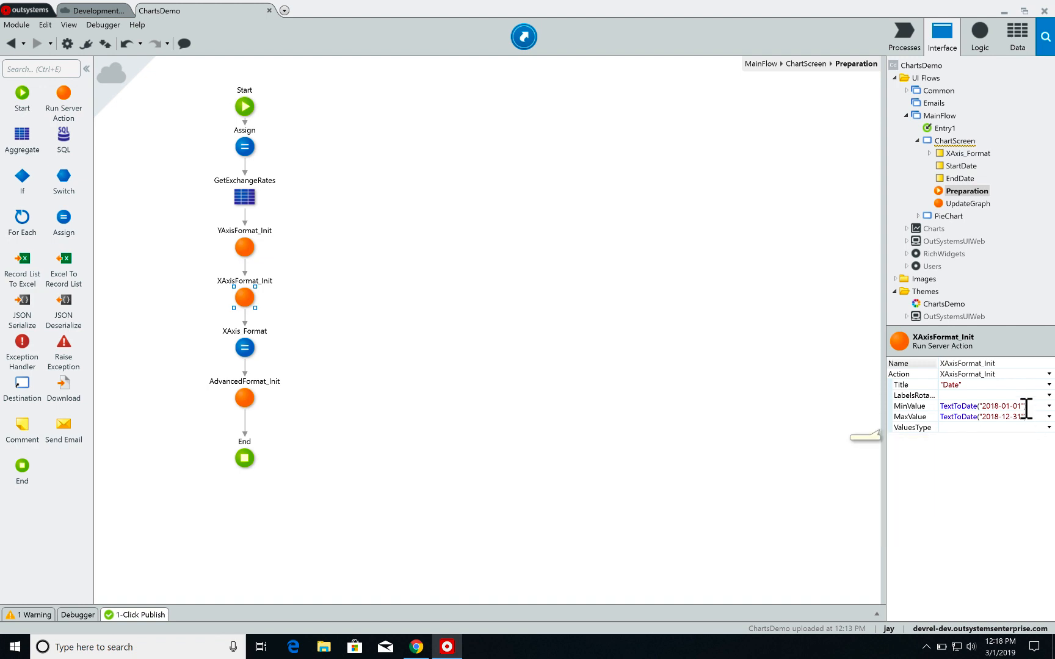
mouse_move(244, 347)
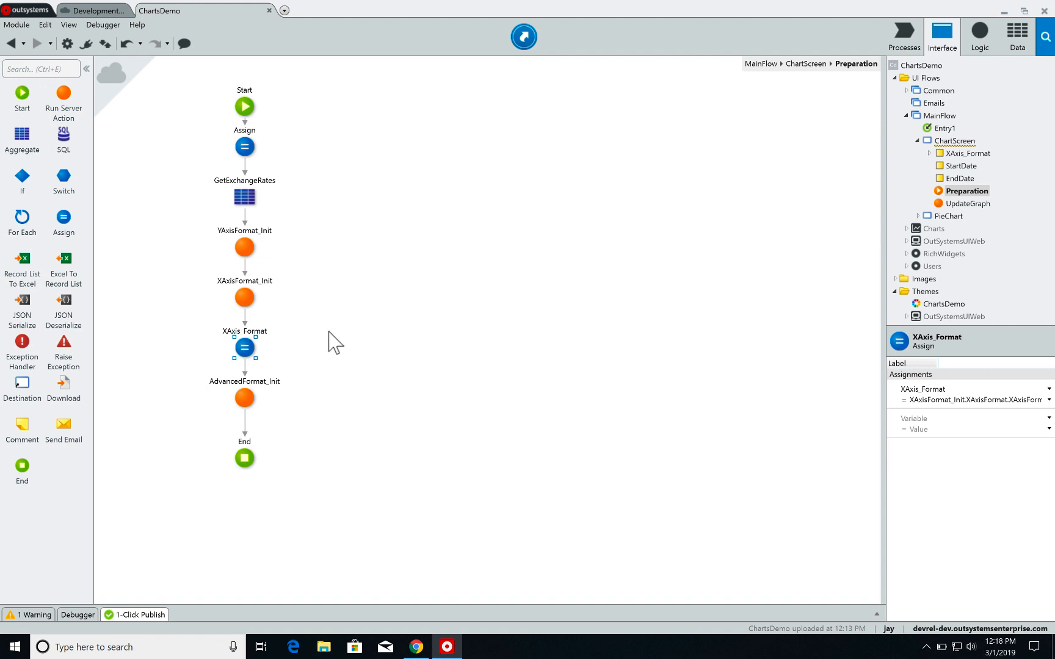
mouse_move(894, 384)
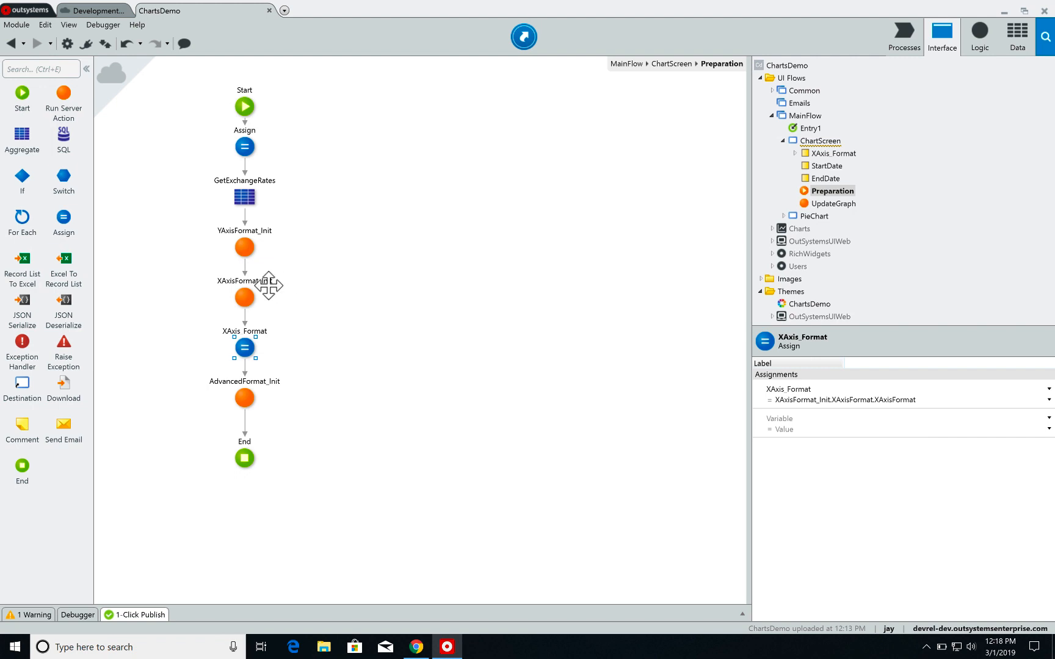
mouse_move(245, 298)
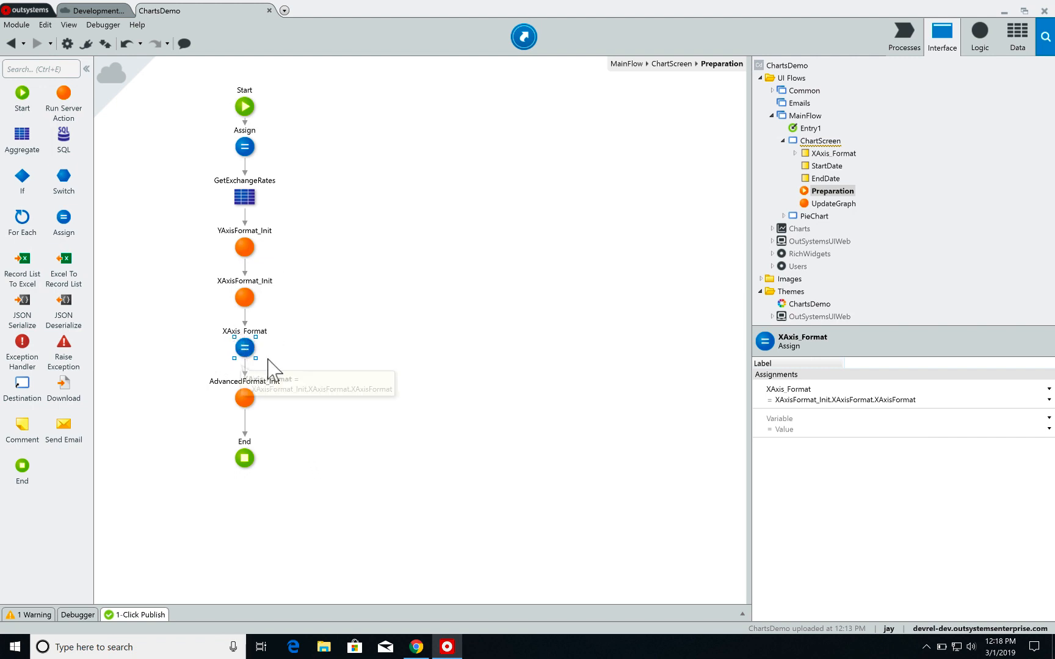
Select the XAxis_Format Assign node to read its full expression
left_click(245, 398)
type("high")
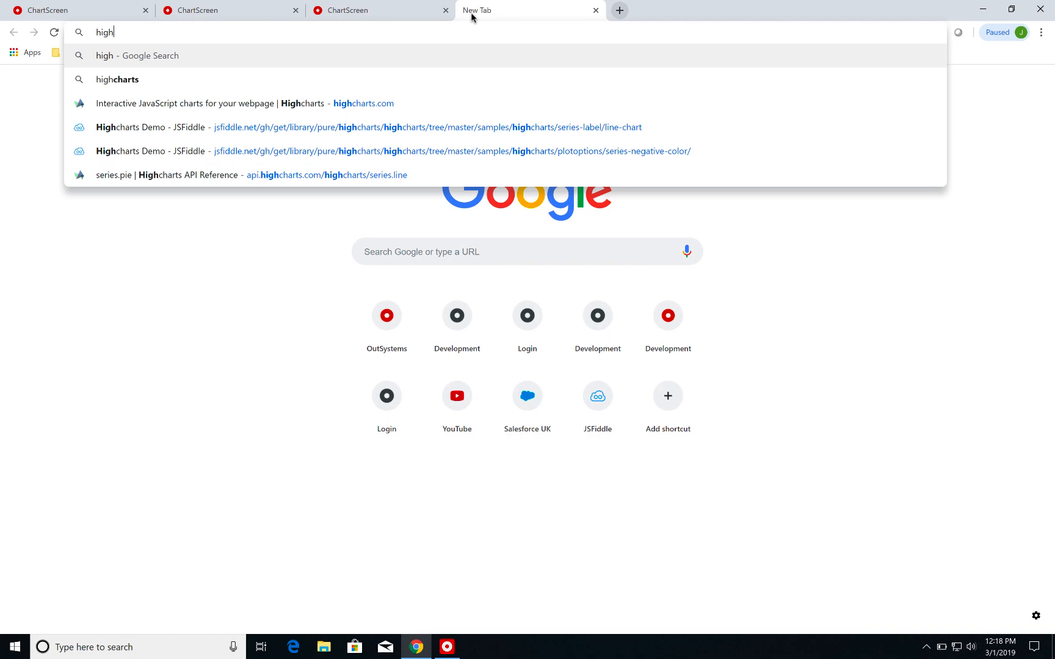
mouse_move(326, 115)
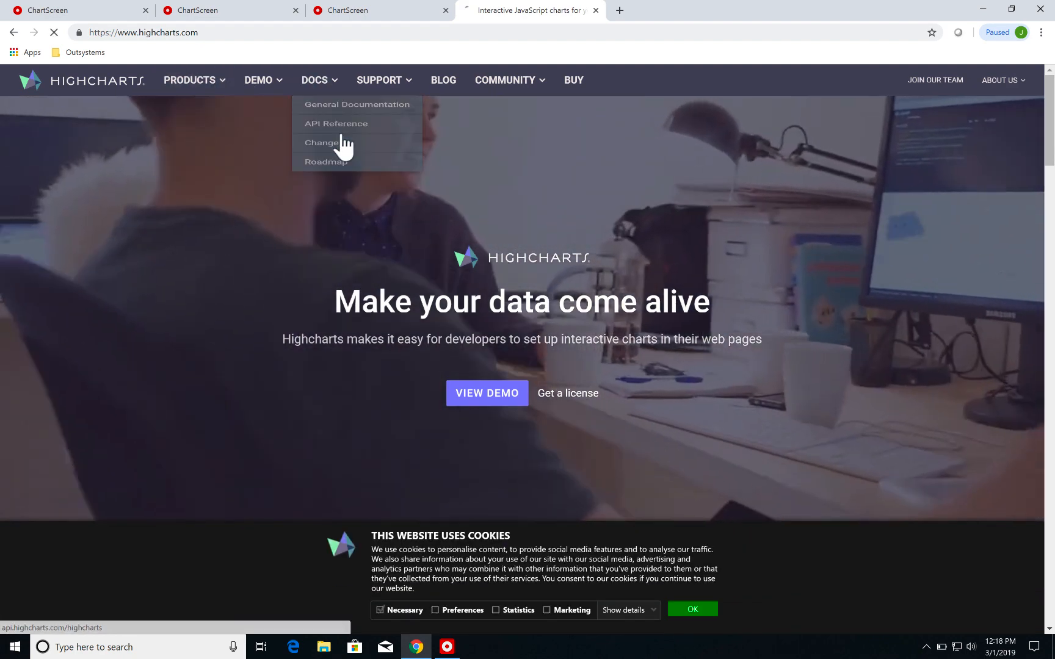
Open the Highcharts JS API Reference and scroll down its page
left_click(336, 123)
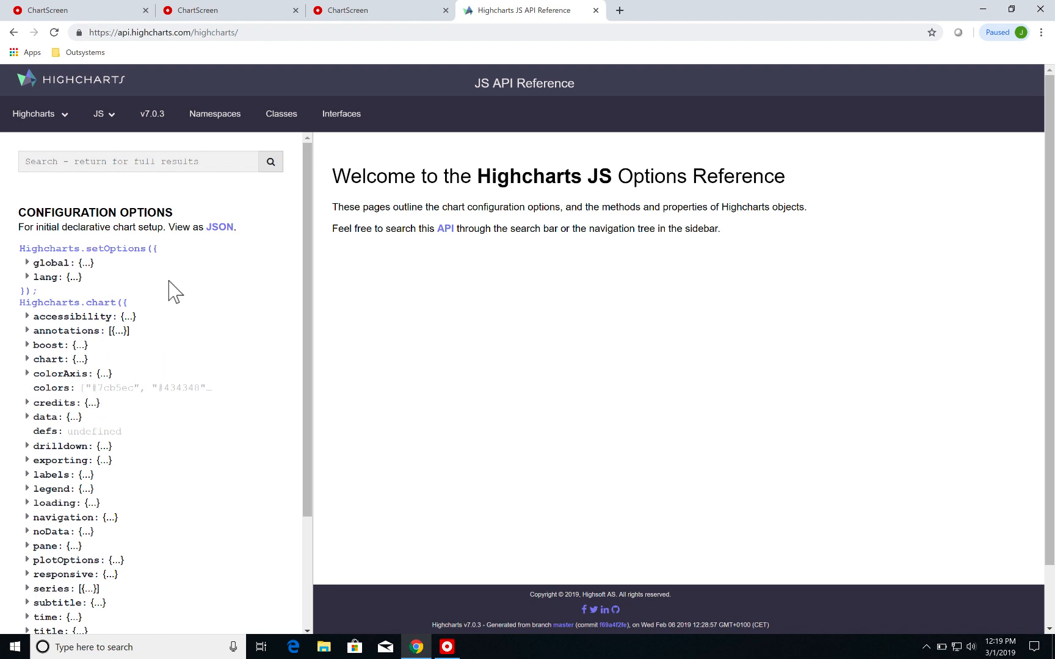
mouse_move(166, 451)
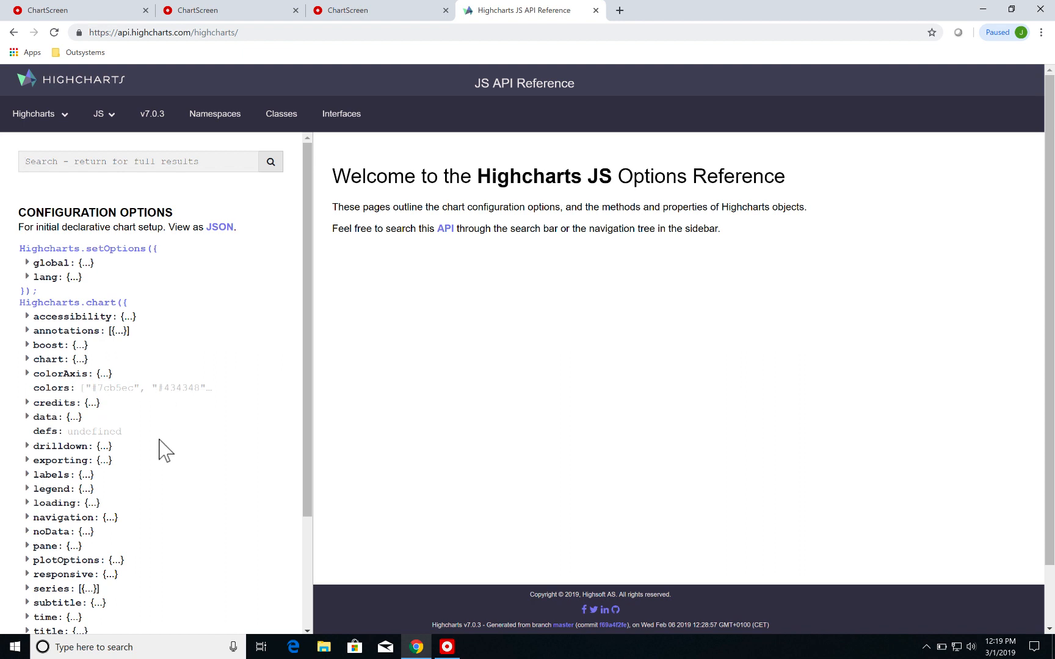
scroll("down", 3)
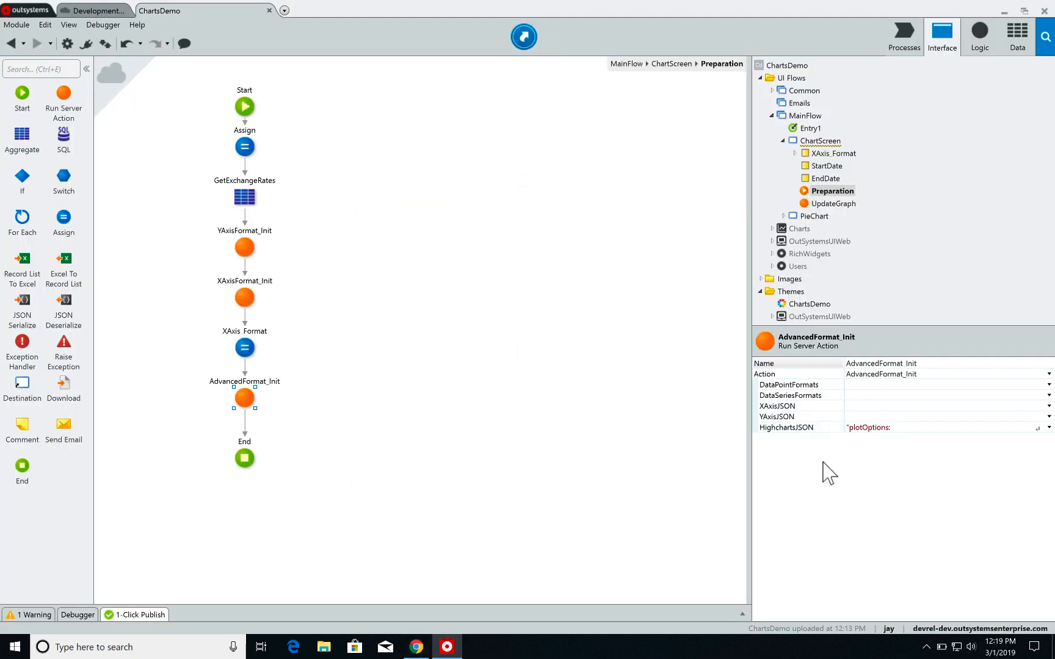
mouse_move(799, 427)
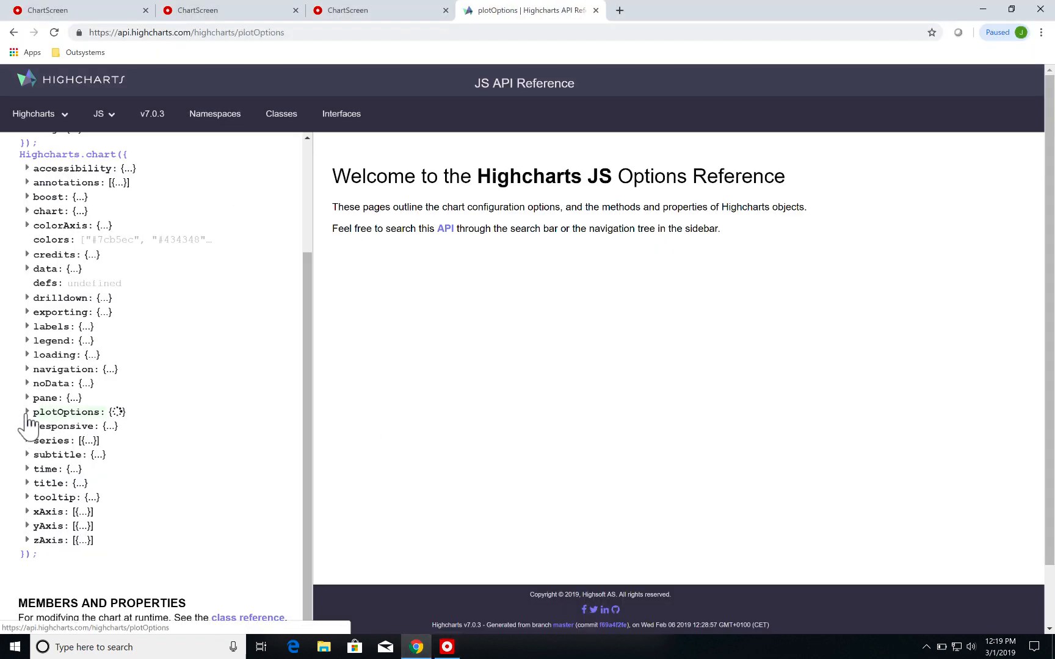
Expand plotOptions in the API reference and view the series negativeColor entry
left_click(27, 411)
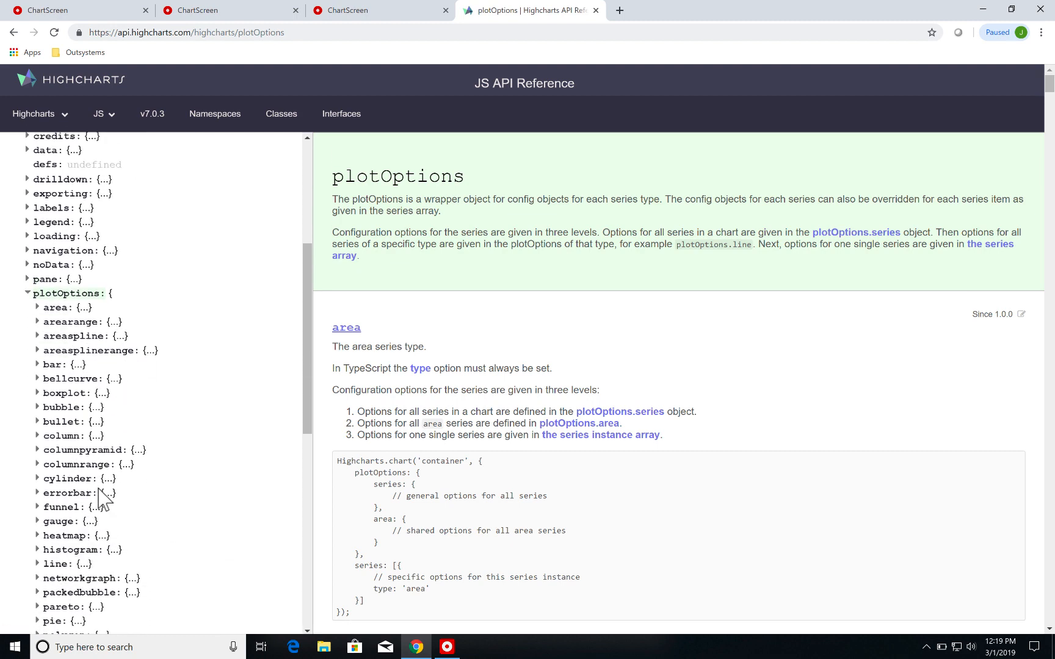
scroll("down", 3)
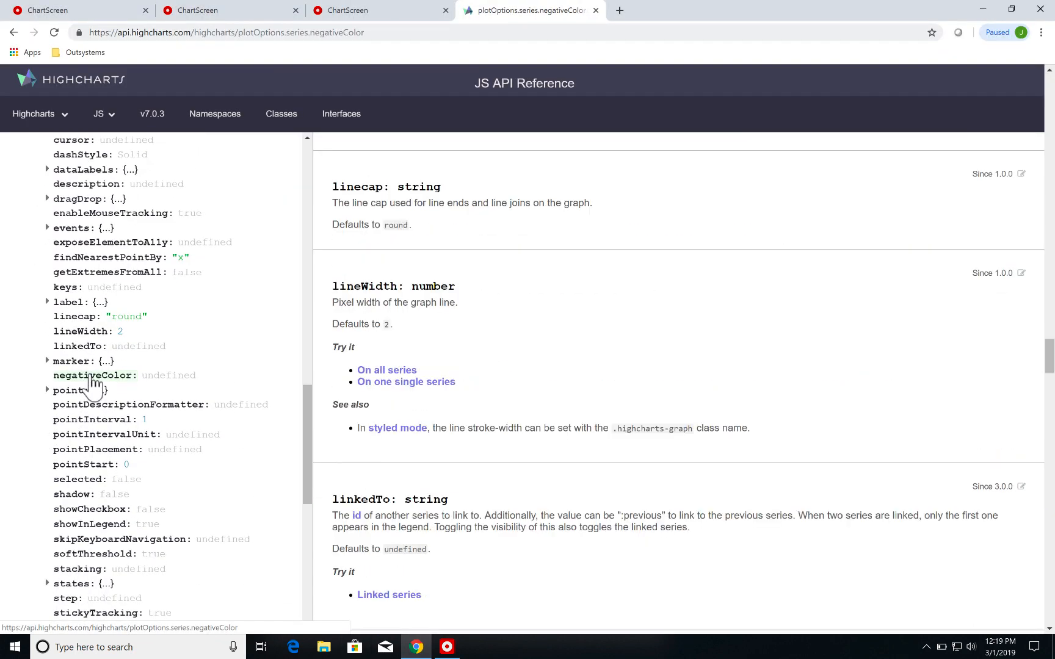
left_click(92, 375)
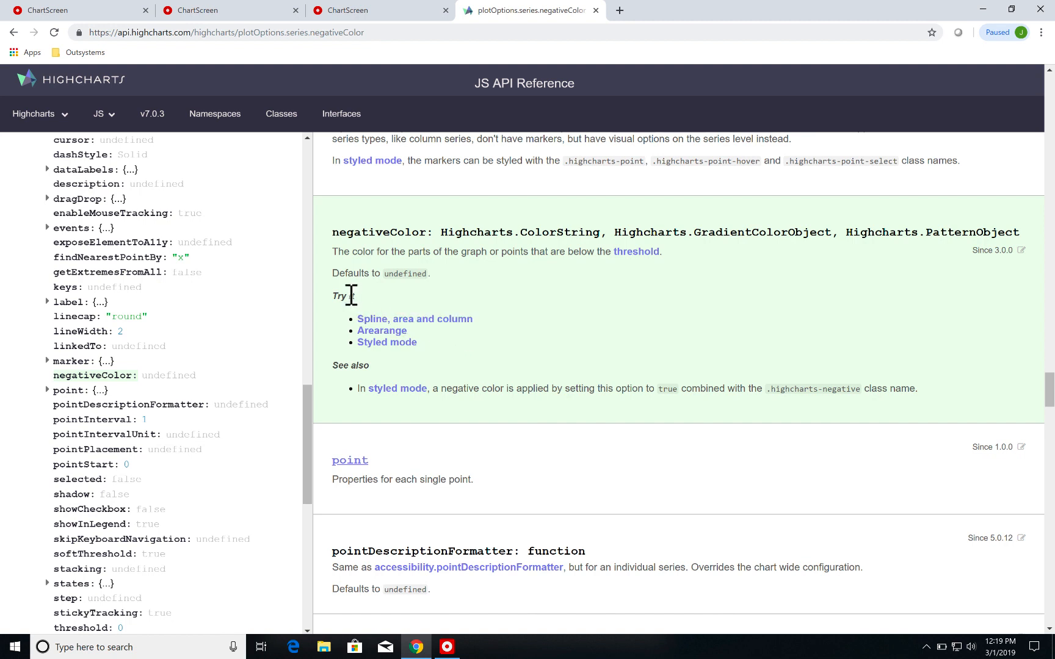
mouse_move(457, 325)
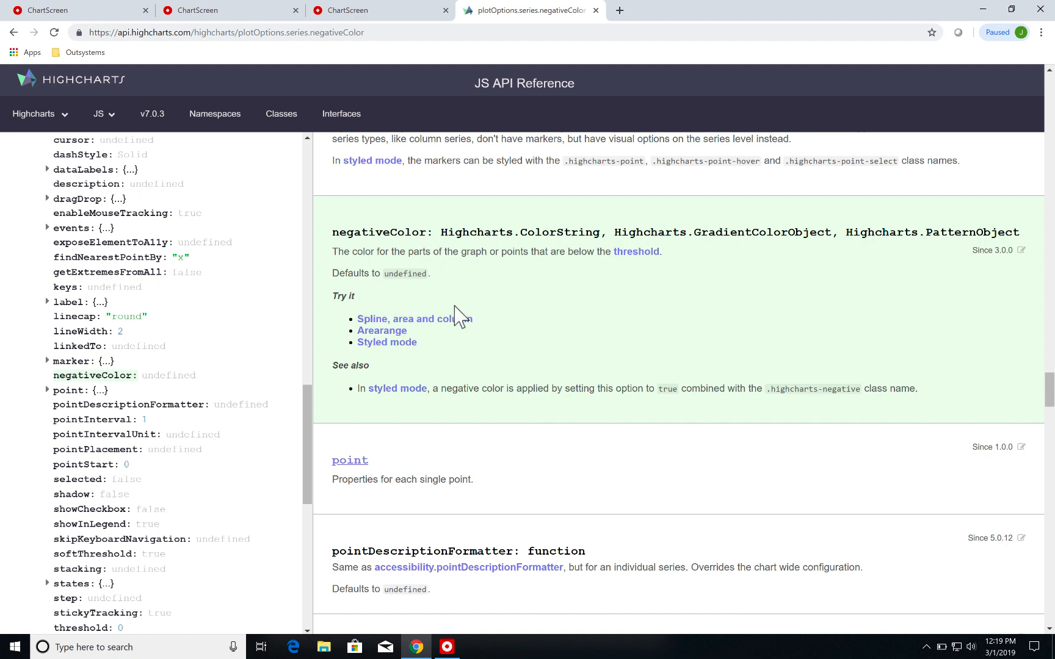
mouse_move(335, 300)
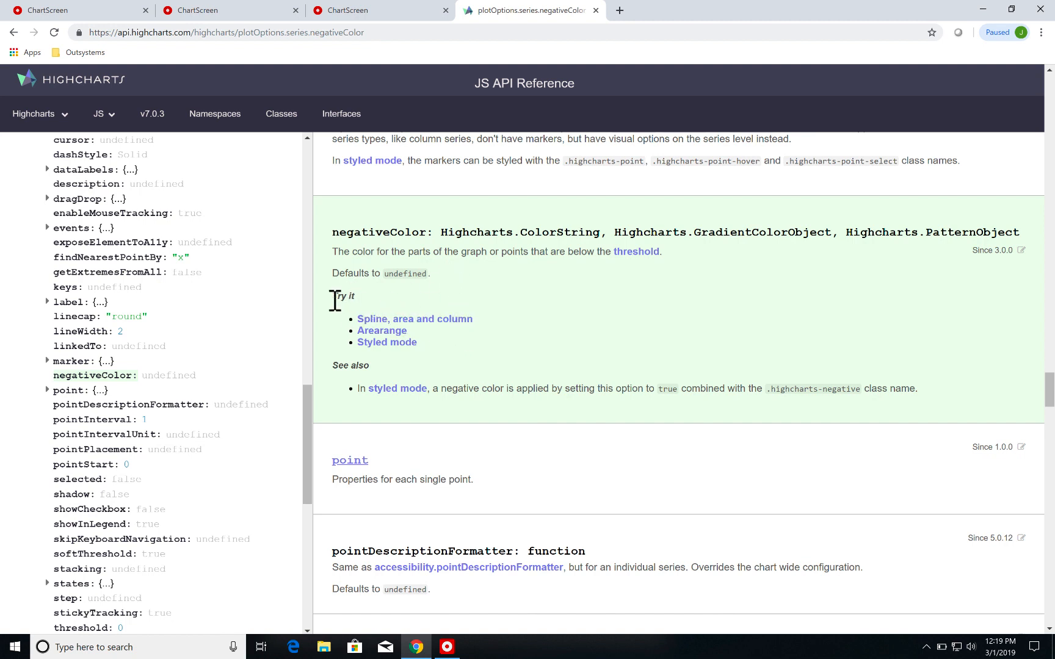
mouse_move(382, 330)
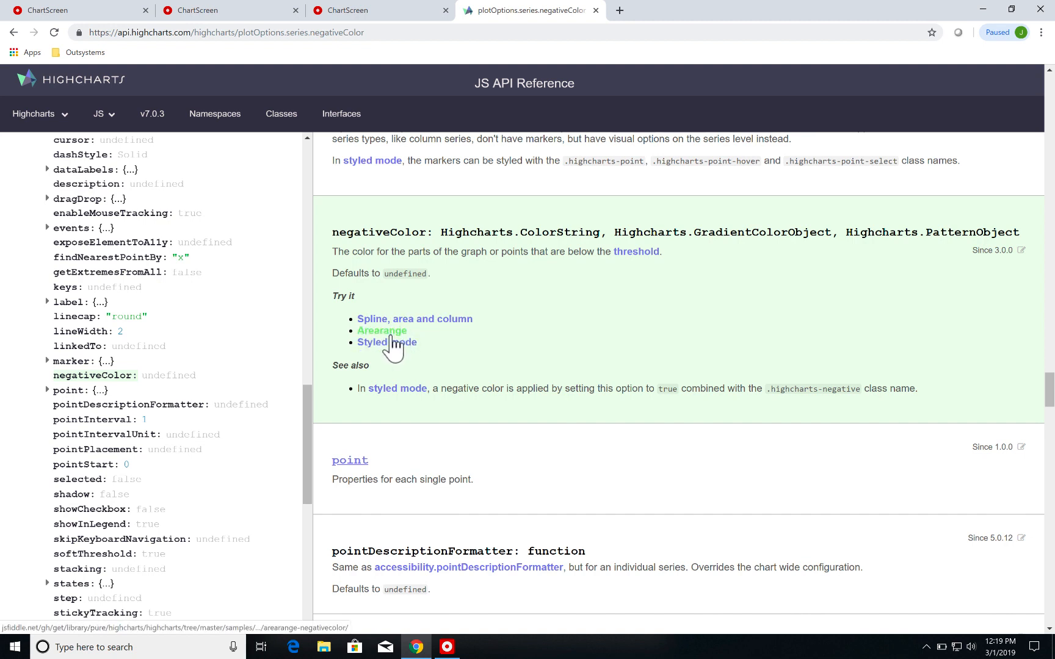
Open the spline, area and column JSFiddle demo and set Area negativeColor to '#00FF00'
left_click(382, 331)
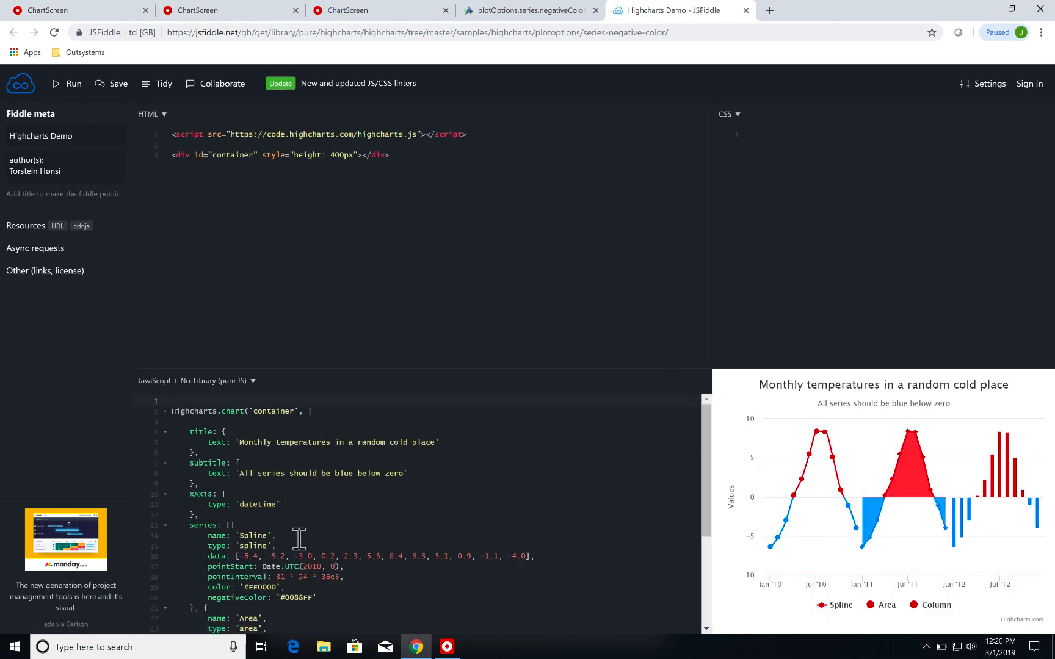
mouse_move(858, 562)
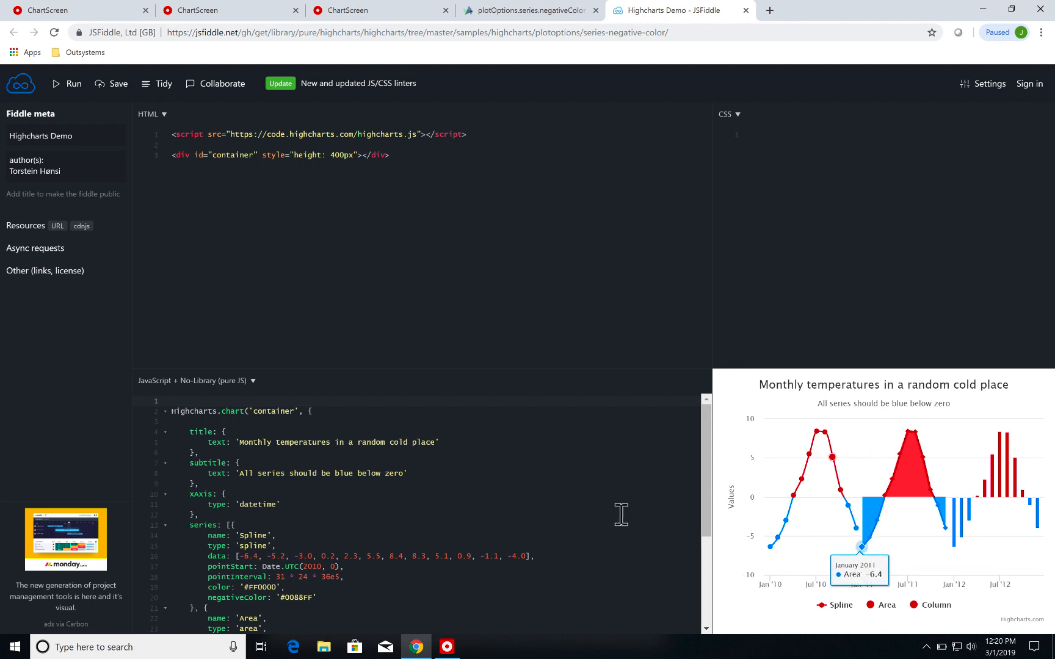
mouse_move(432, 520)
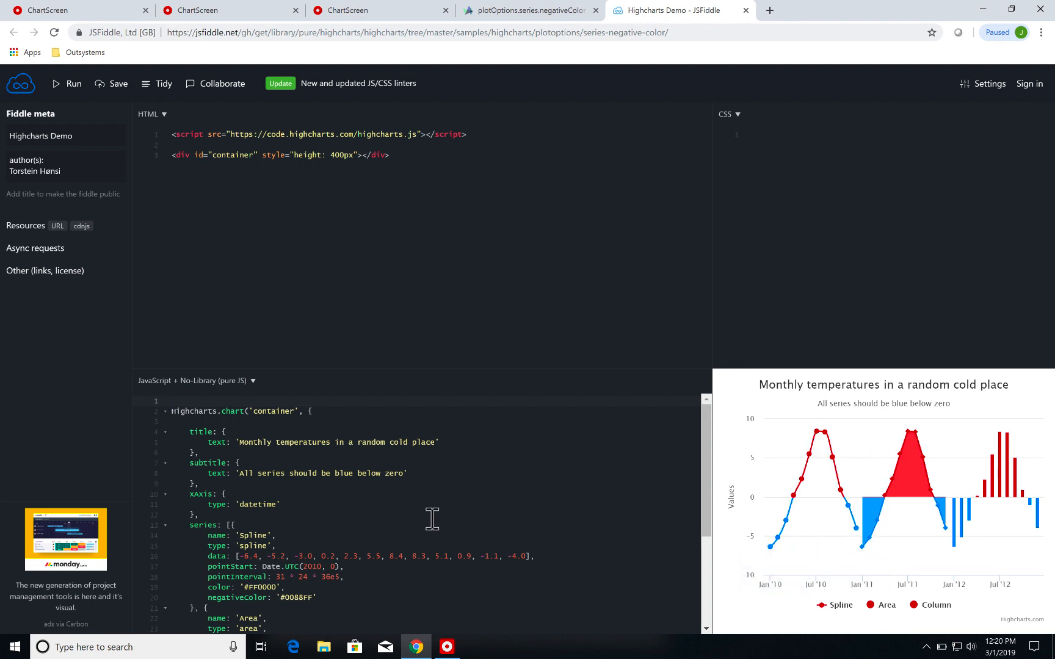
scroll("down", 3)
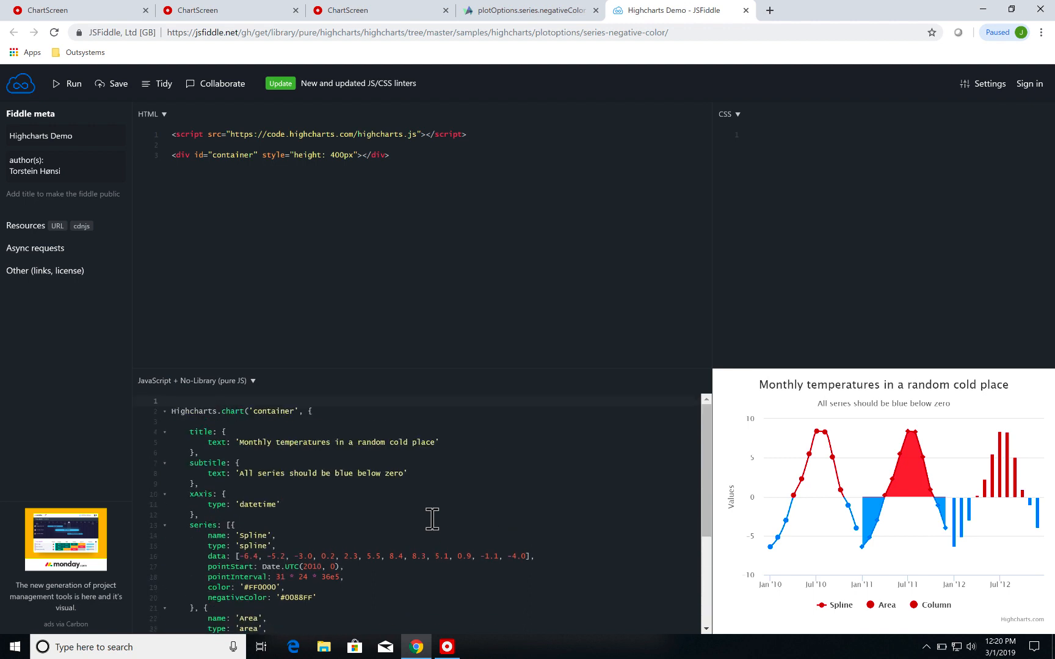
scroll("down", 3)
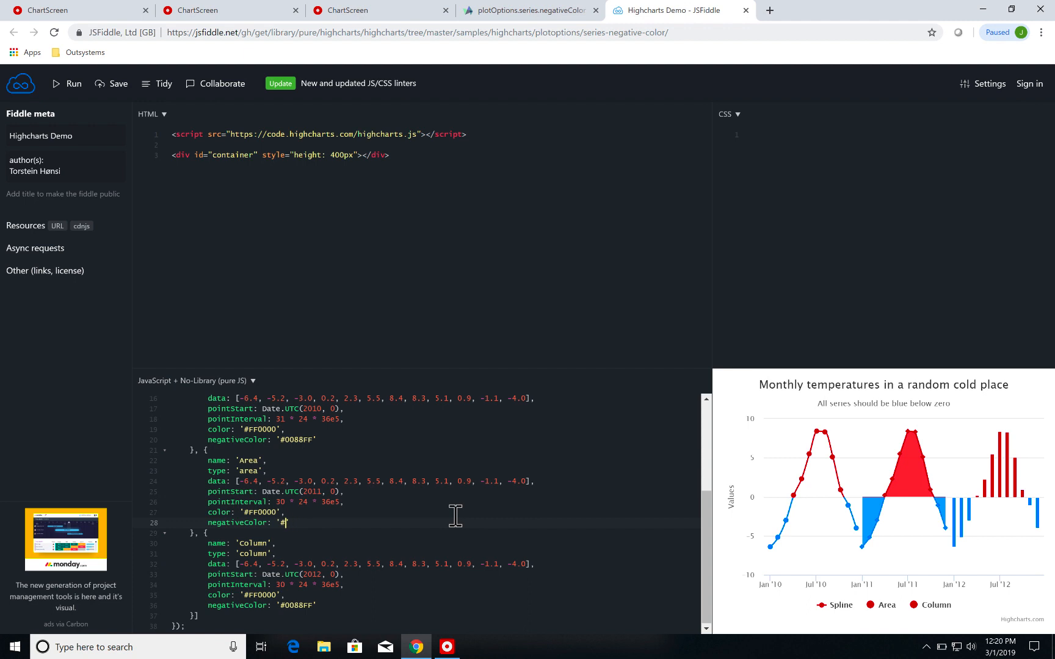
type("00FF00'")
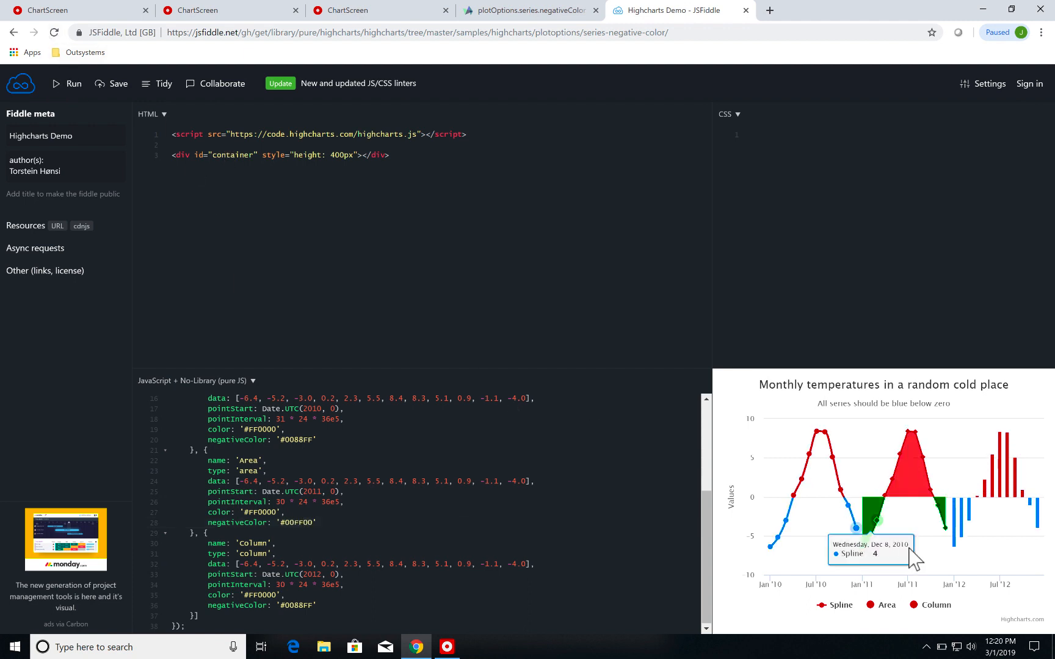
mouse_move(820, 430)
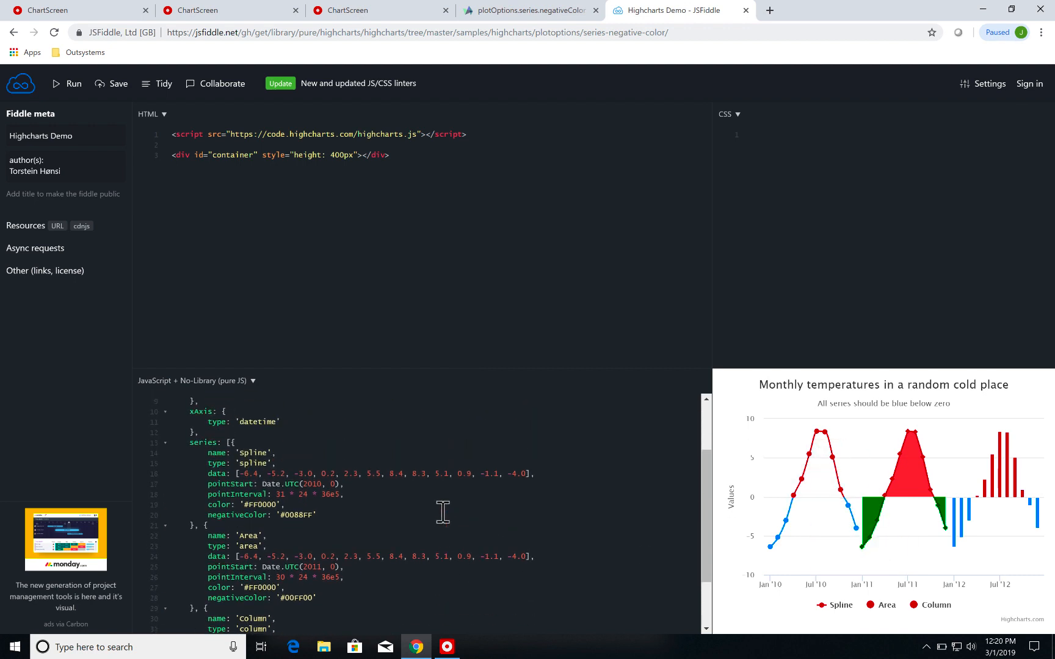
mouse_move(764, 555)
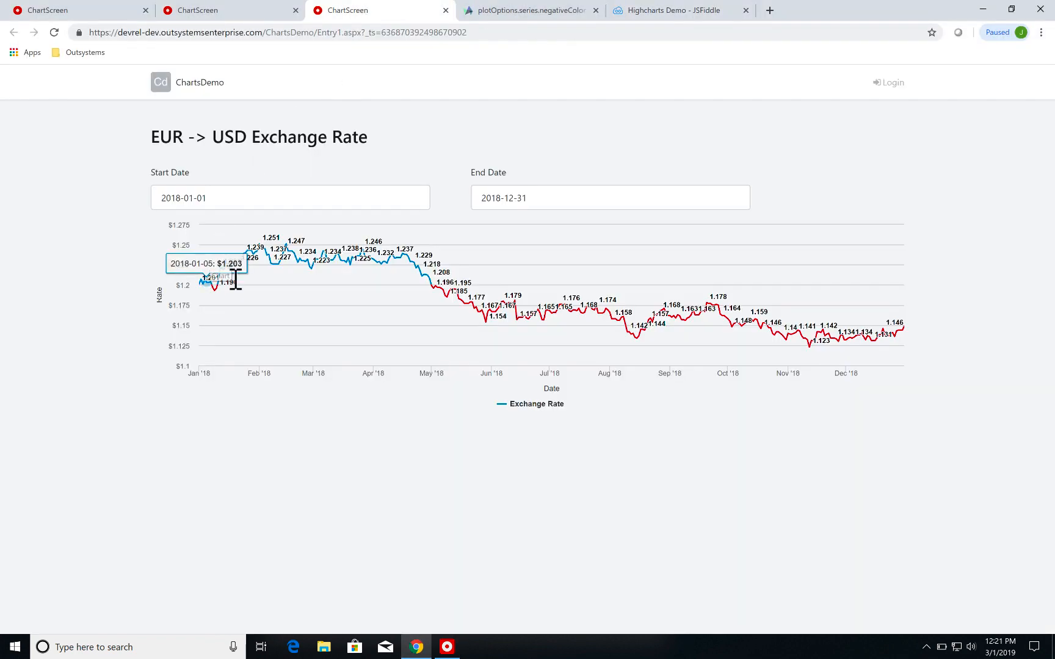
mouse_move(312, 264)
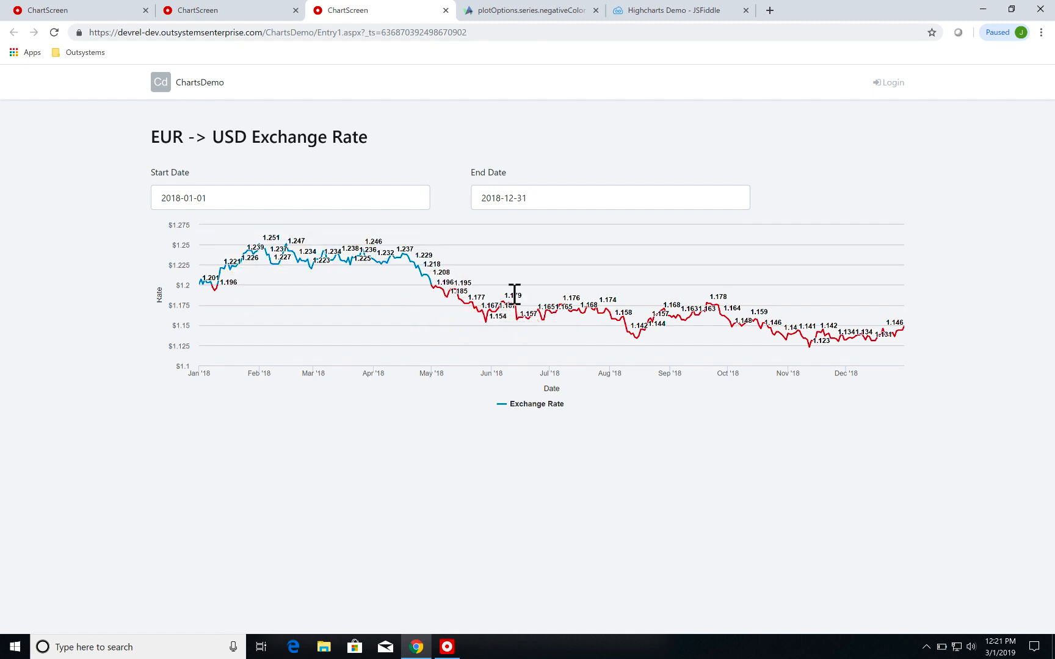
mouse_move(227, 302)
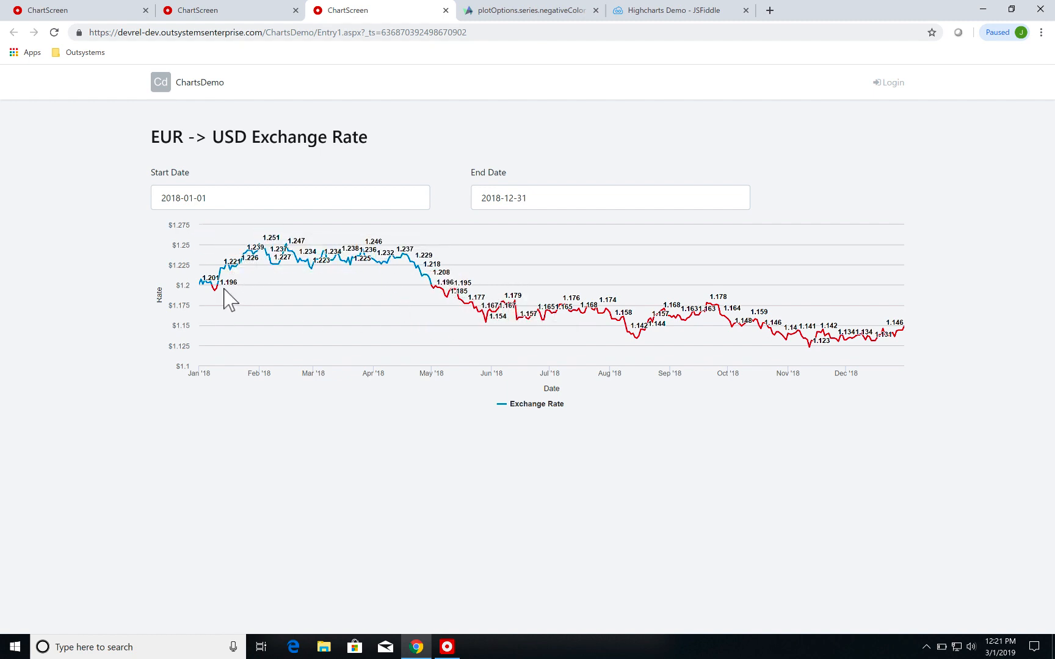
mouse_move(217, 296)
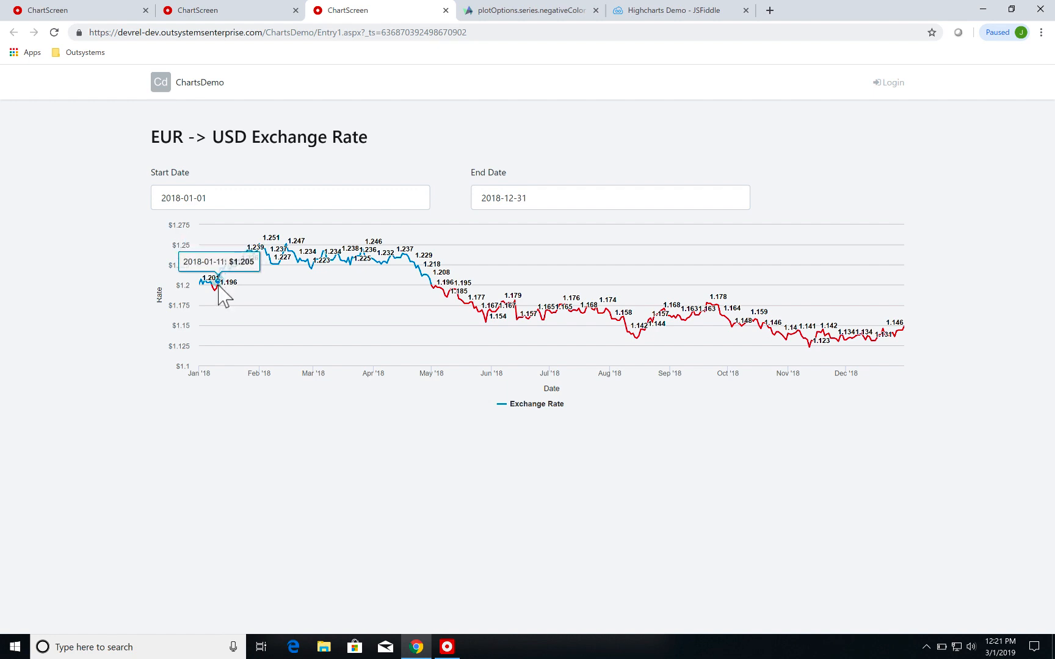
mouse_move(216, 303)
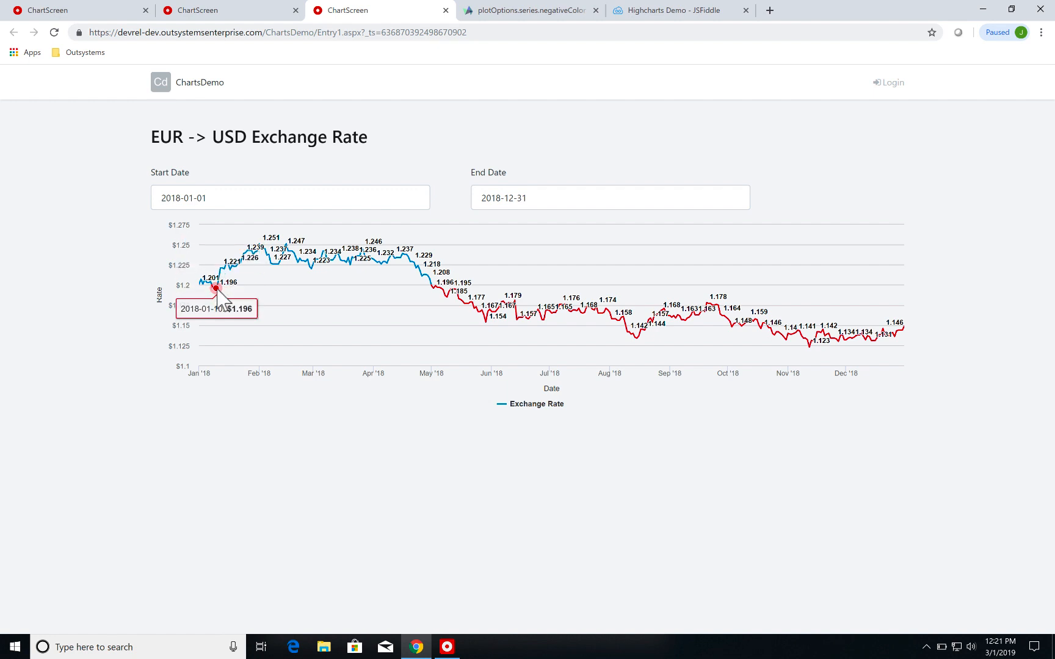
mouse_move(457, 645)
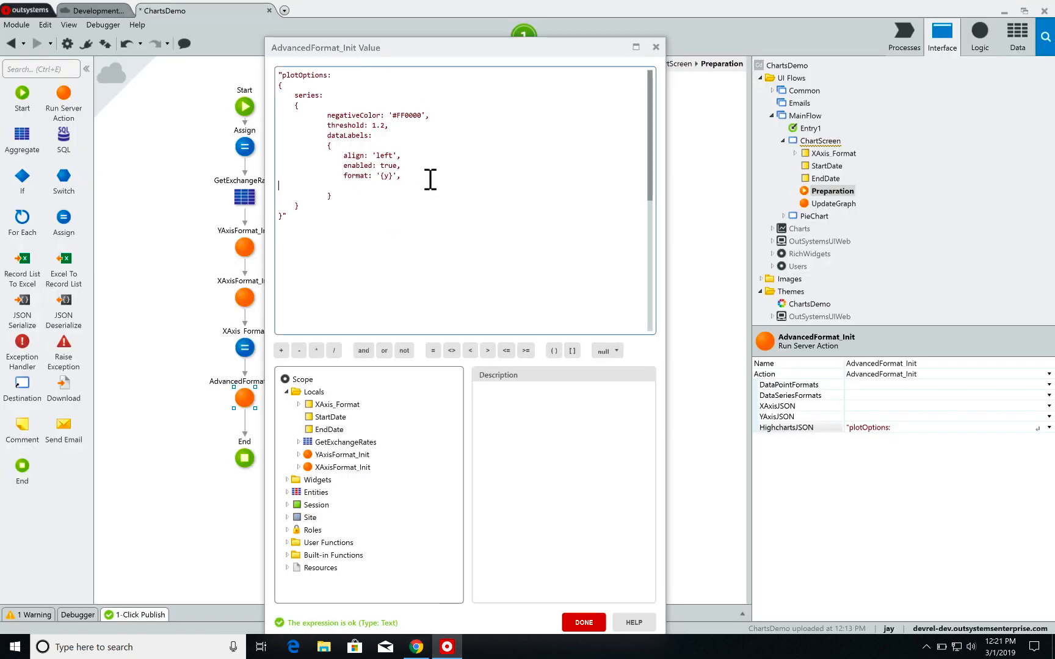
Finish typing 'allowOverlapping: true' in the dataLabels block, then return to Chrome
type("allowOverlapping: true")
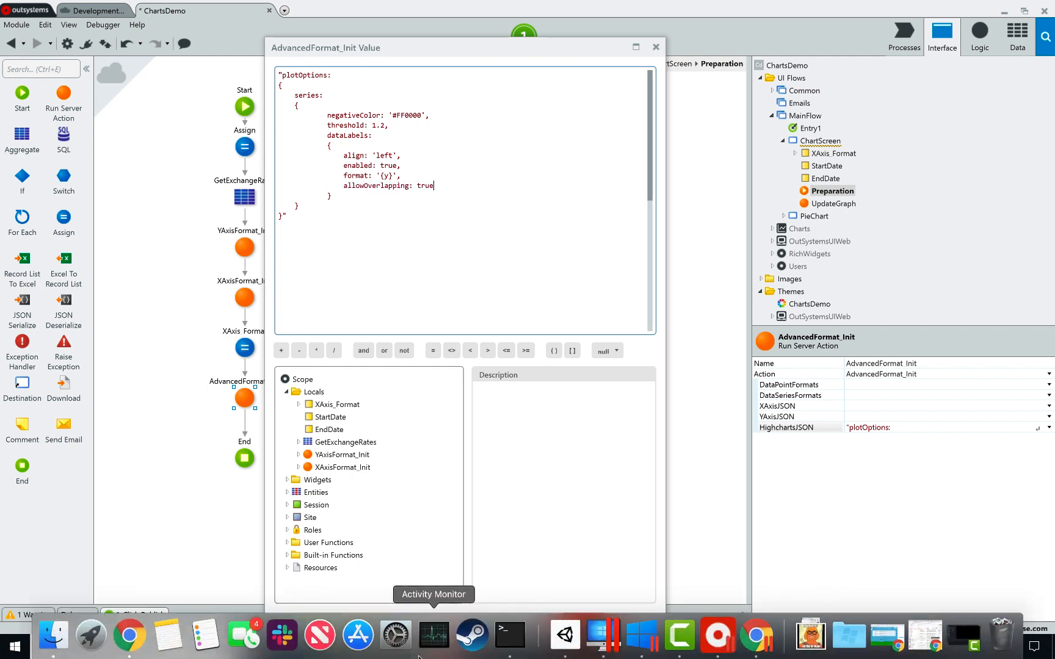
left_click(433, 635)
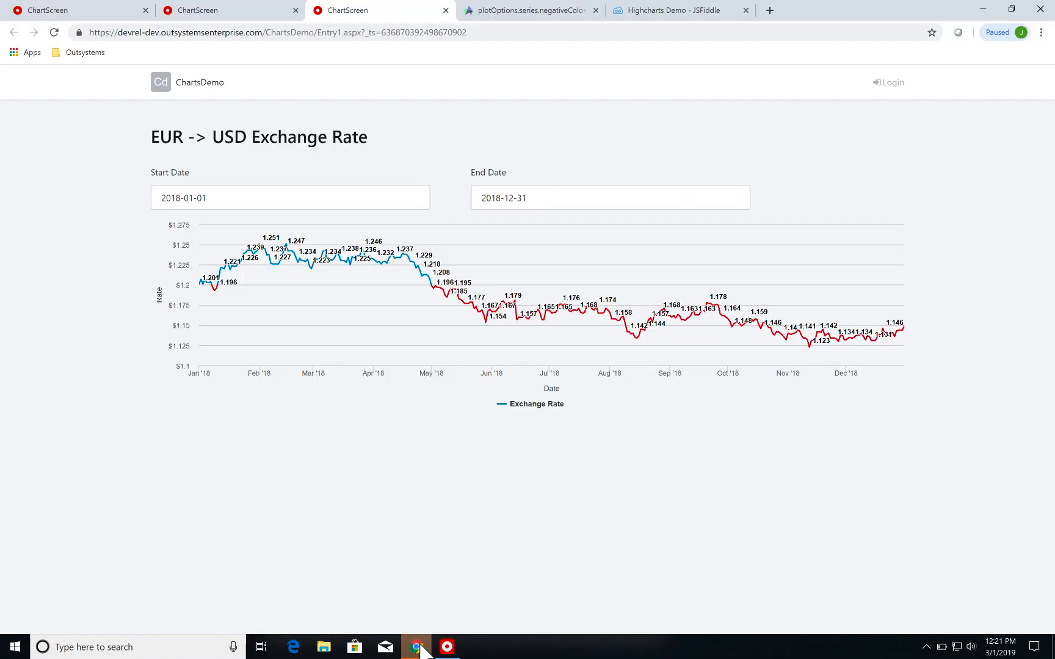
Look up the allowOverlap option under series dataLabels in the Highcharts API reference
left_click(530, 10)
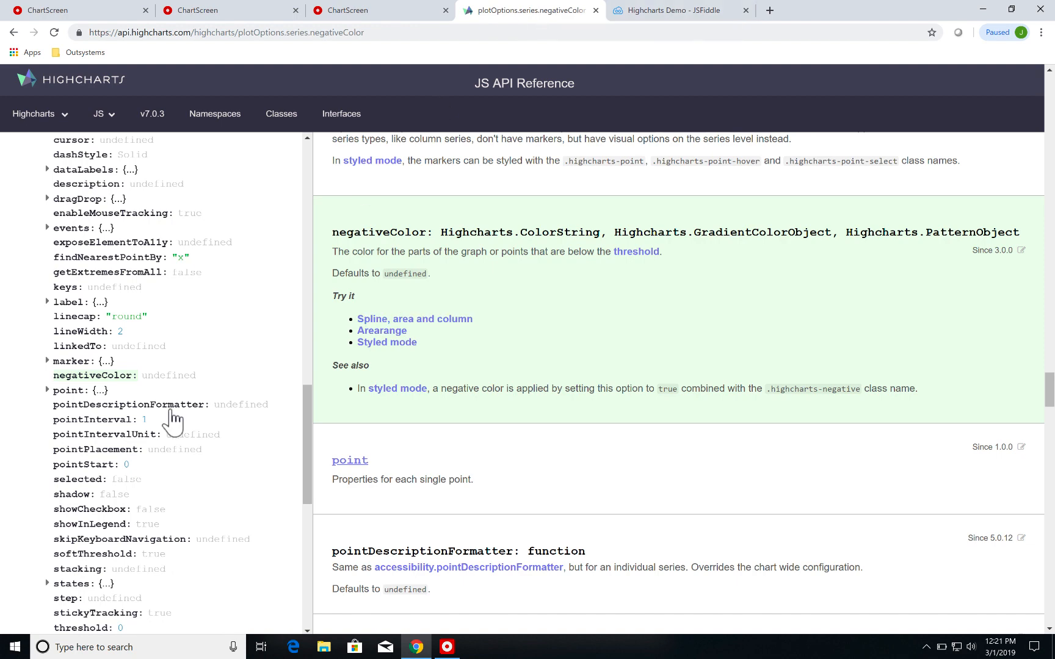
mouse_move(49, 308)
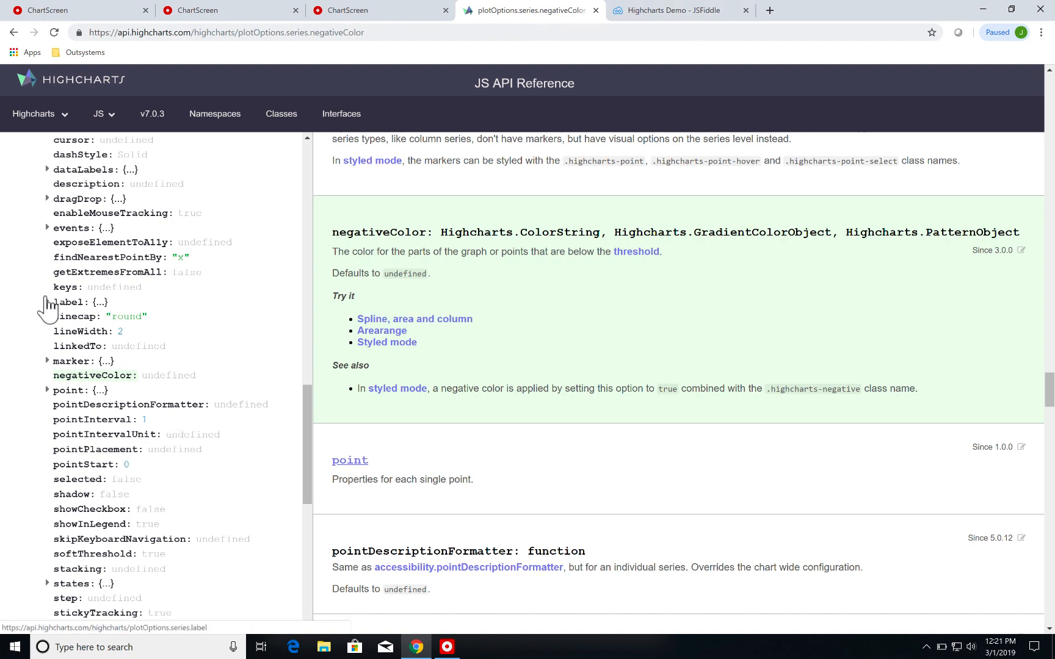
left_click(48, 302)
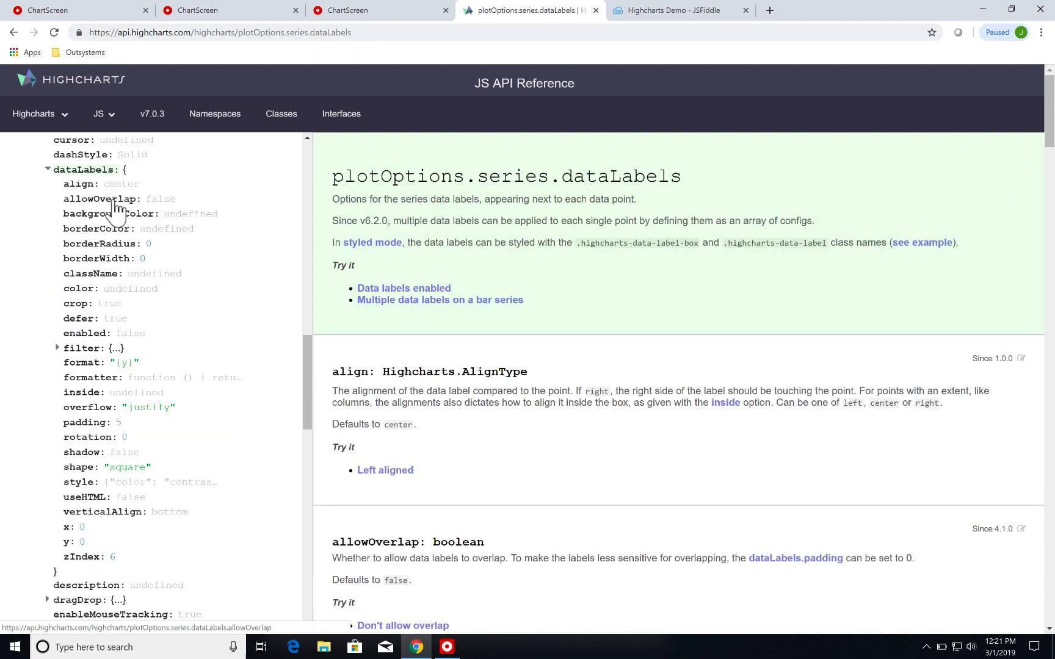
left_click(99, 199)
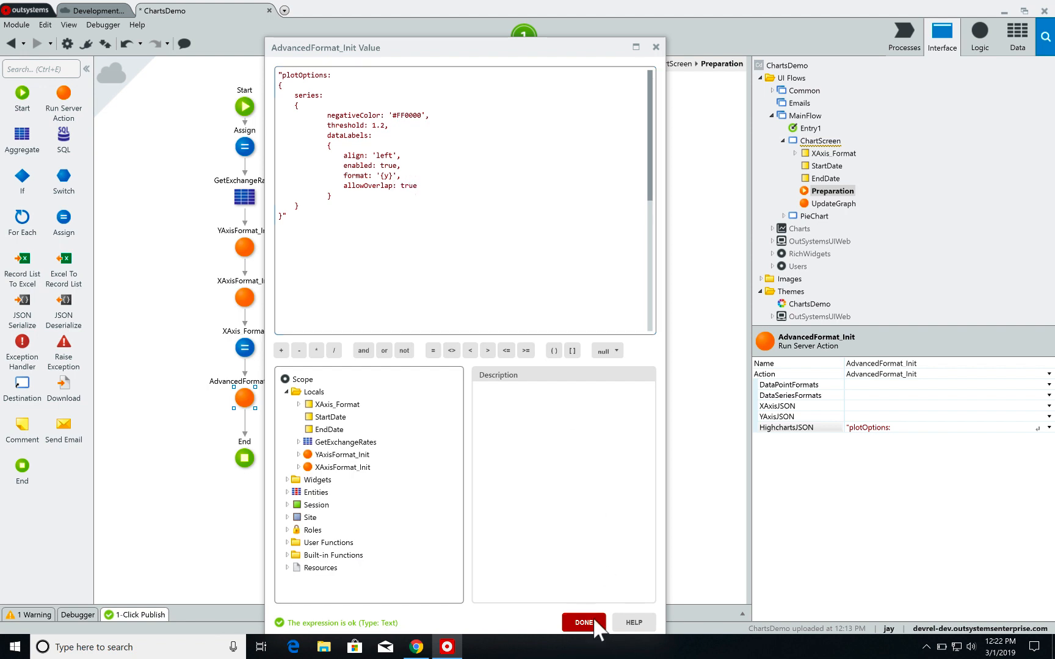
Accept the HighchartsJSON with allowOverlap: true and 1-Click Publish ChartsDemo
left_click(583, 623)
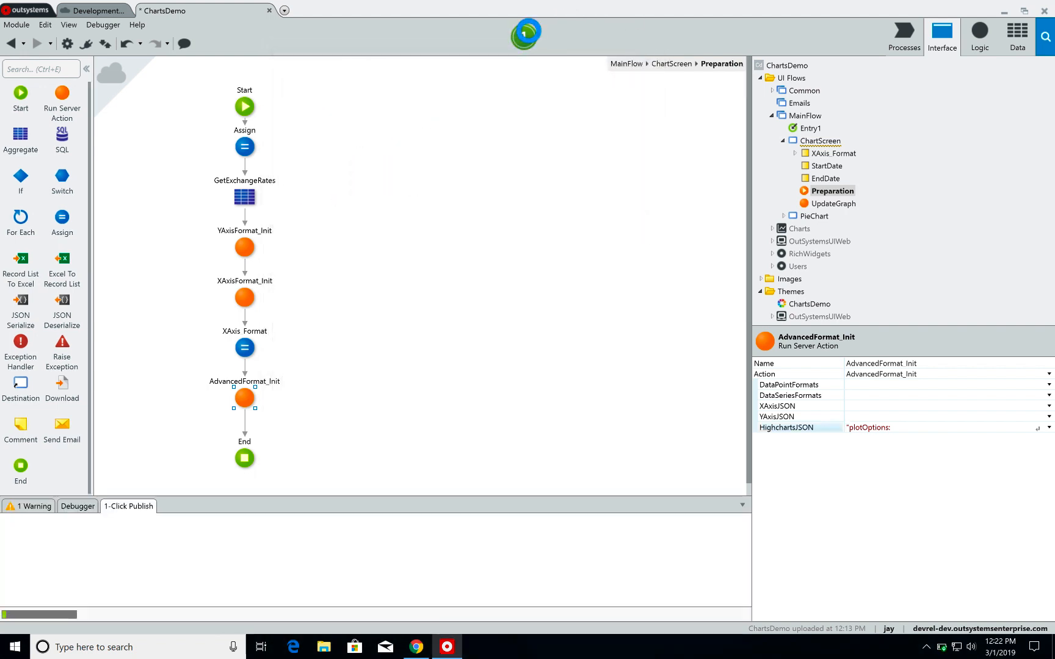
left_click(524, 34)
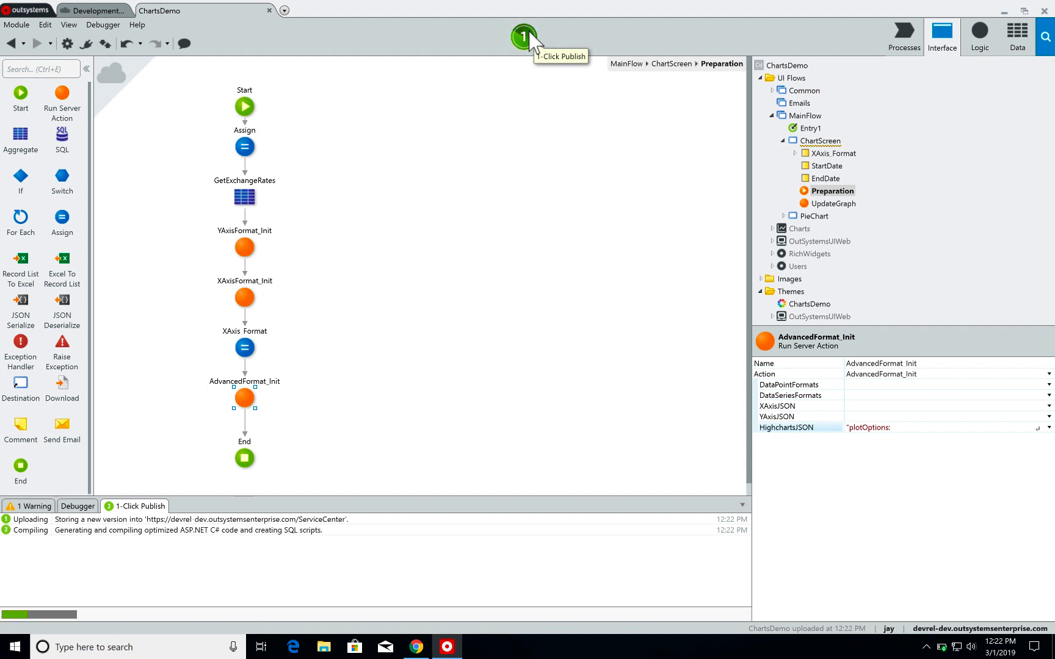
mouse_move(482, 343)
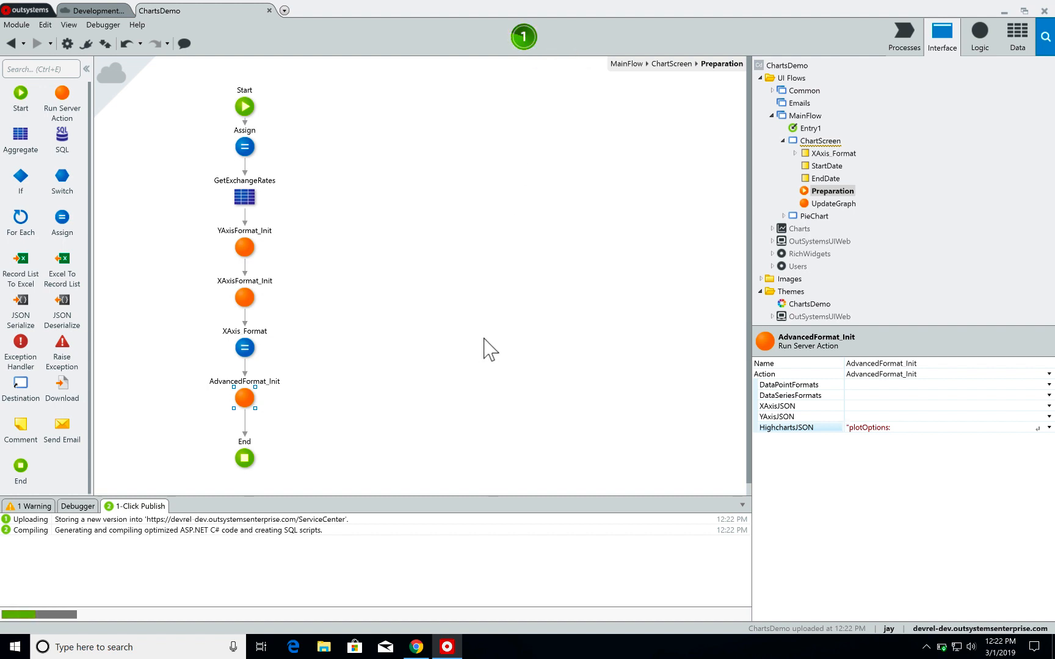